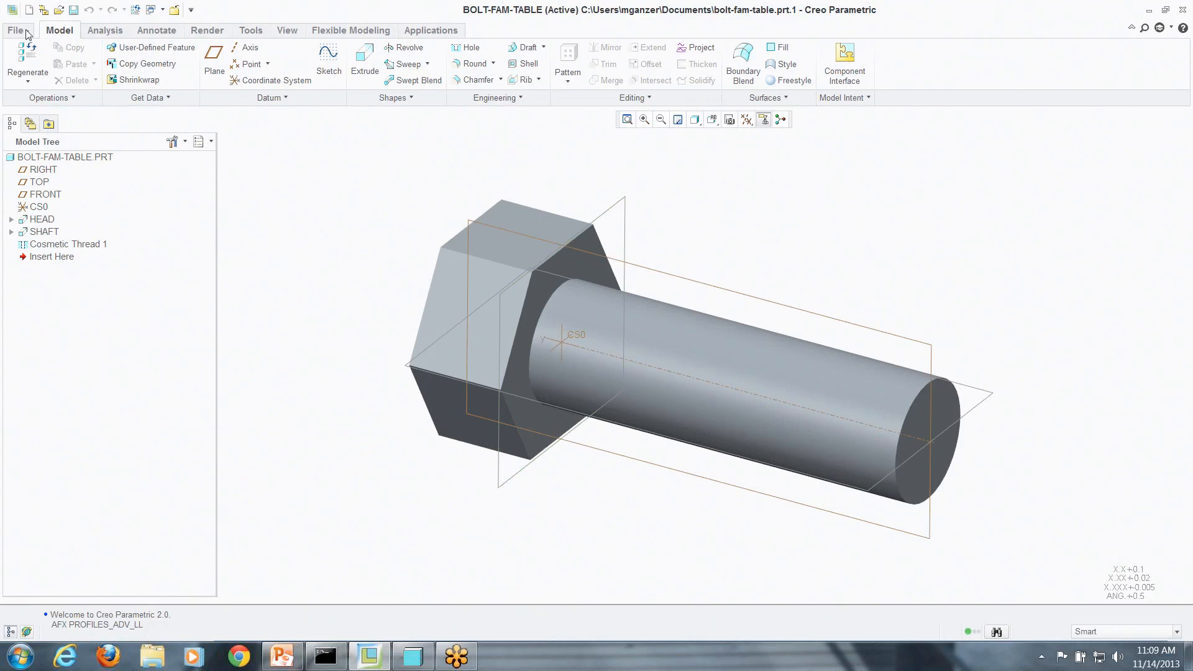
Reach the Model Display page of Creo Parametric Options via the Configuration Editor
left_click(13, 30)
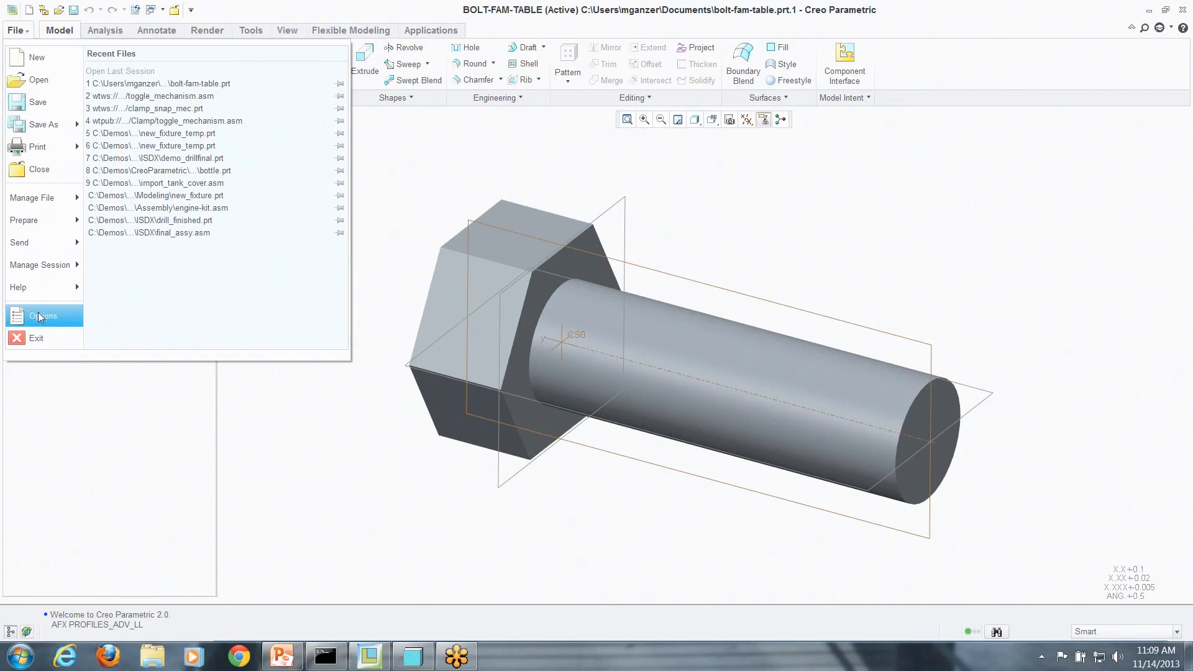
left_click(42, 317)
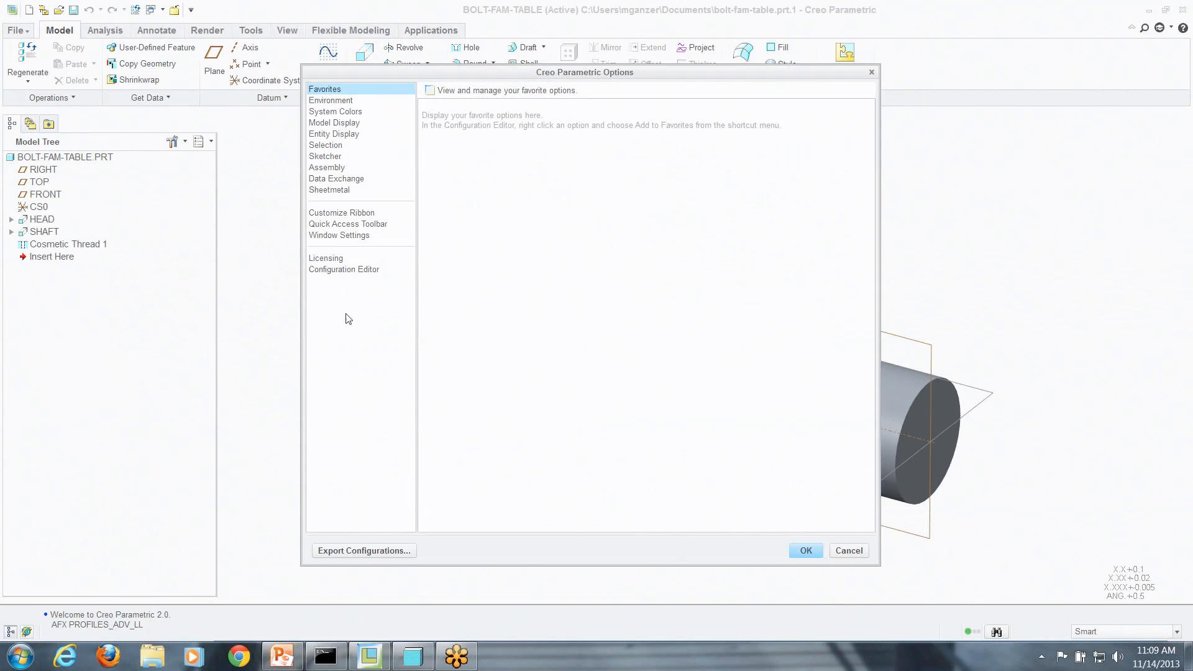
left_click(343, 269)
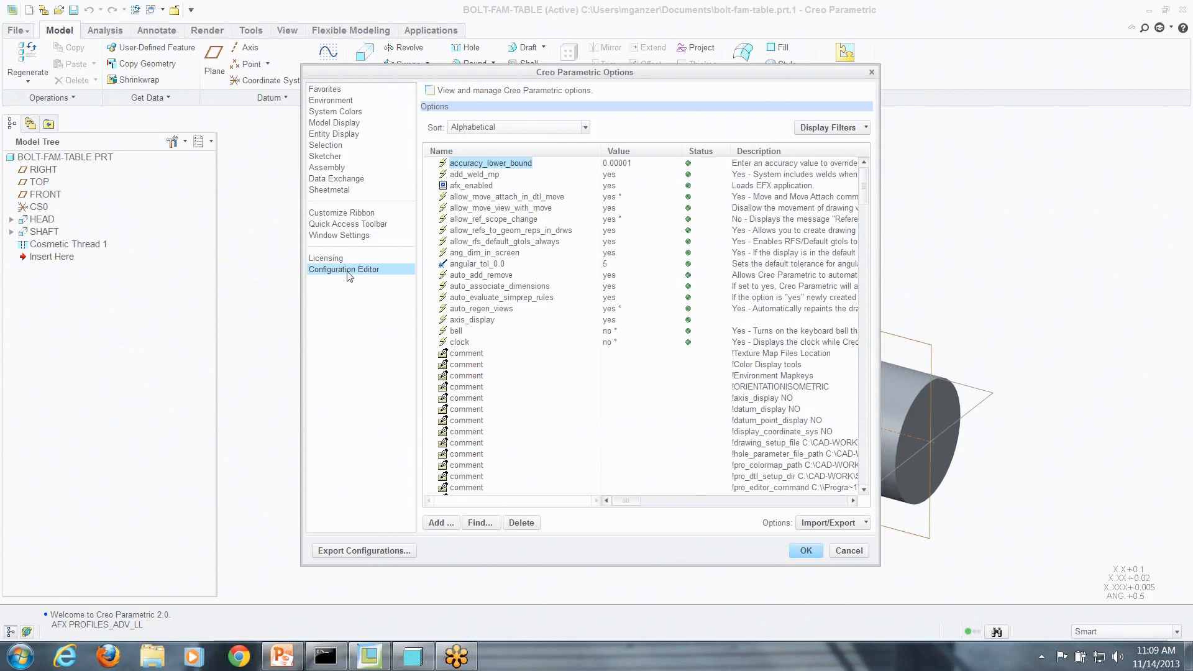
left_click(333, 121)
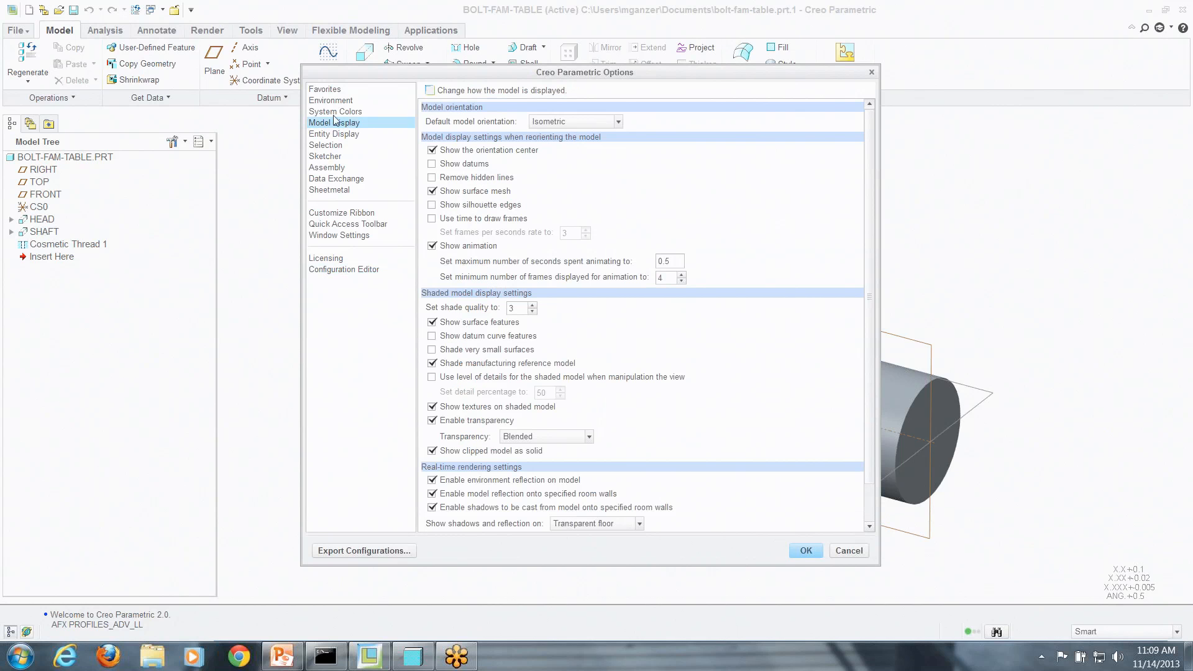
Show System Colors with the Graphics group expanded and the background colour choices listed
left_click(335, 112)
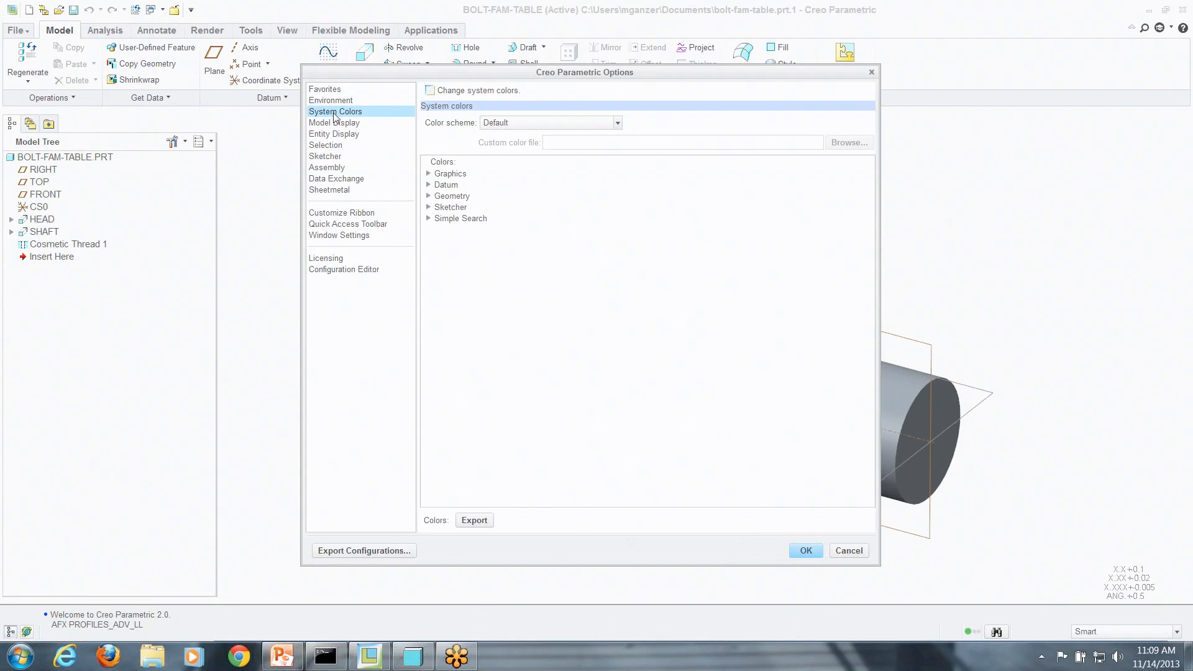
mouse_move(428, 179)
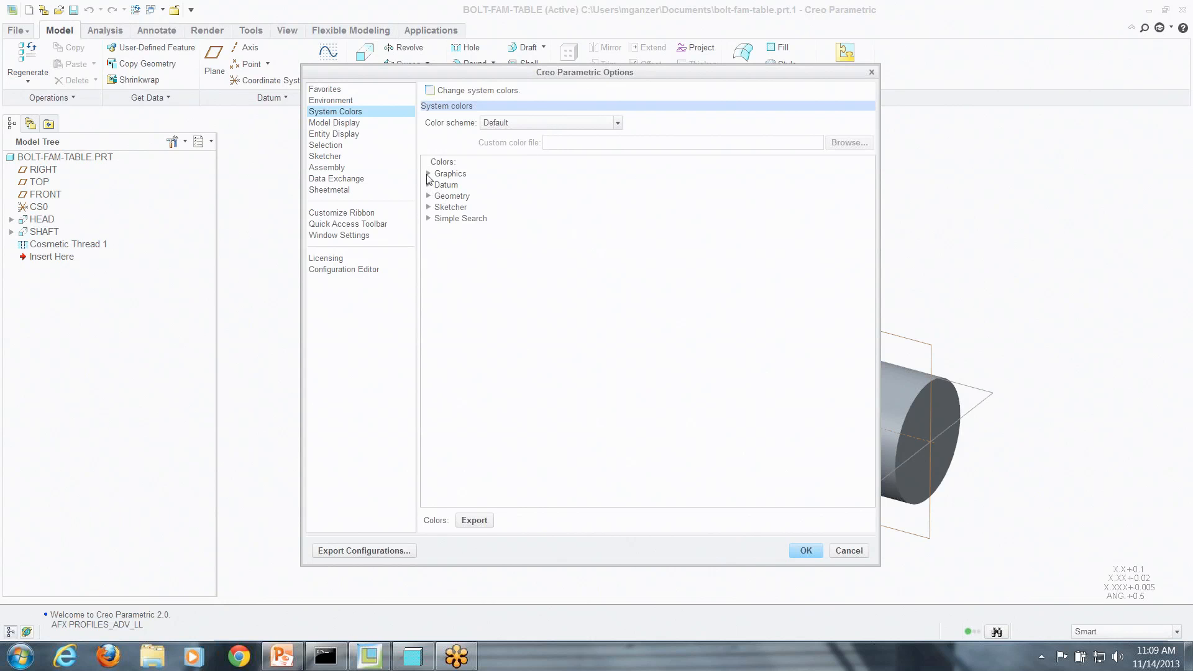
left_click(427, 174)
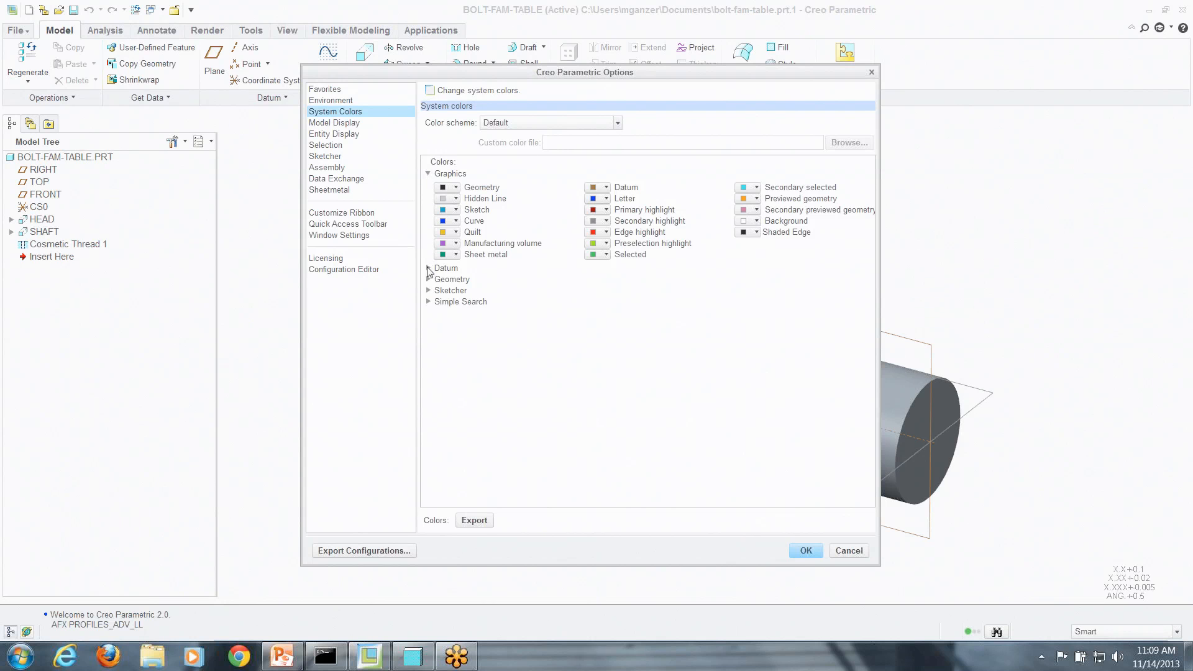
left_click(429, 268)
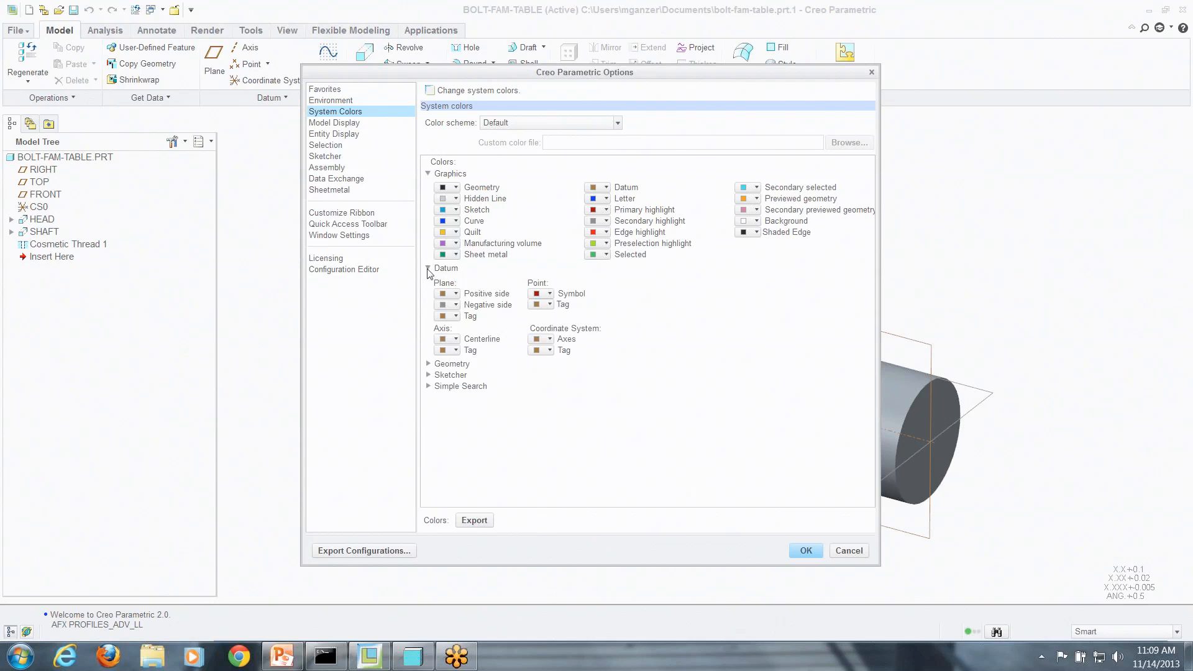
left_click(428, 363)
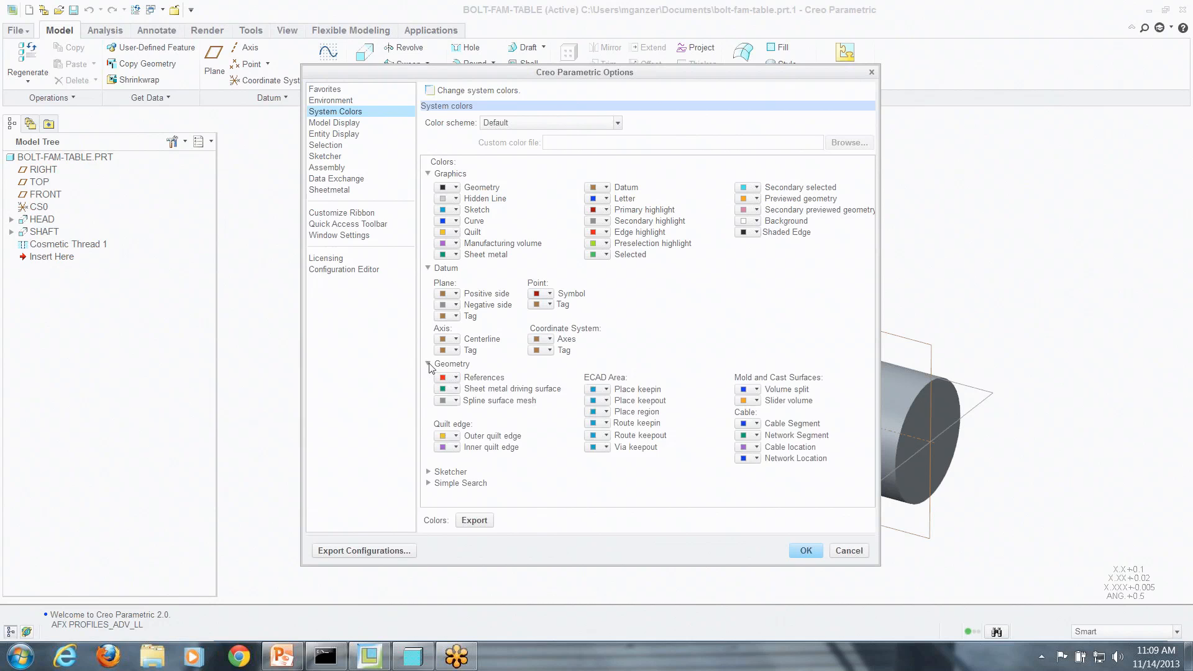
left_click(430, 363)
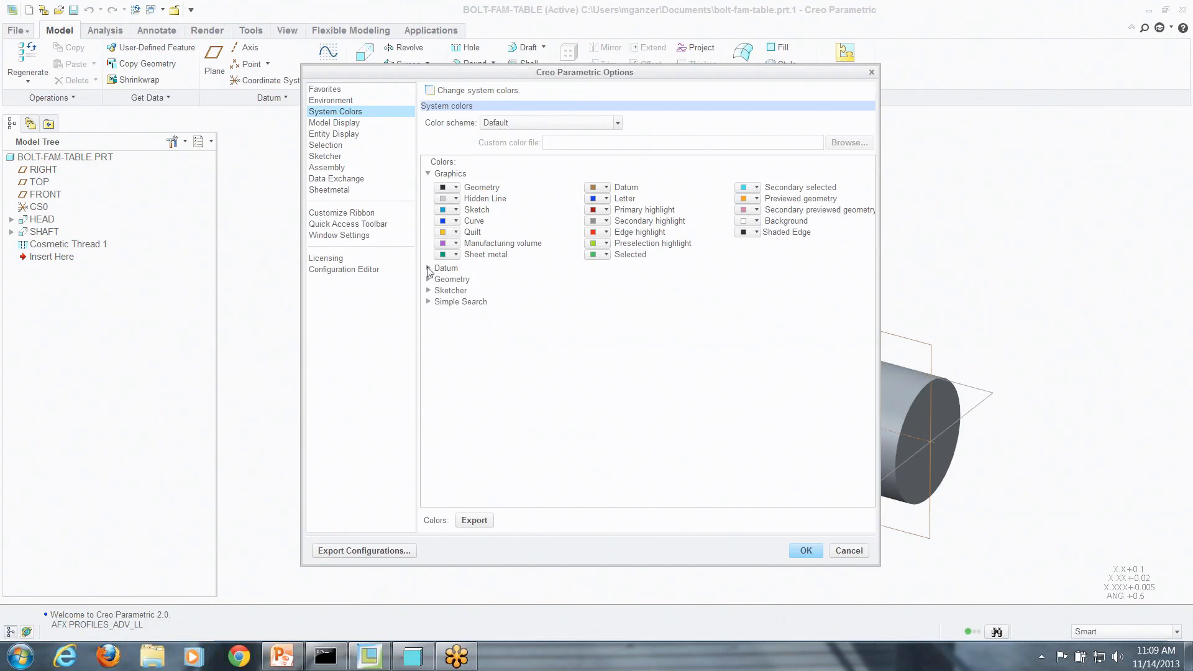
left_click(754, 221)
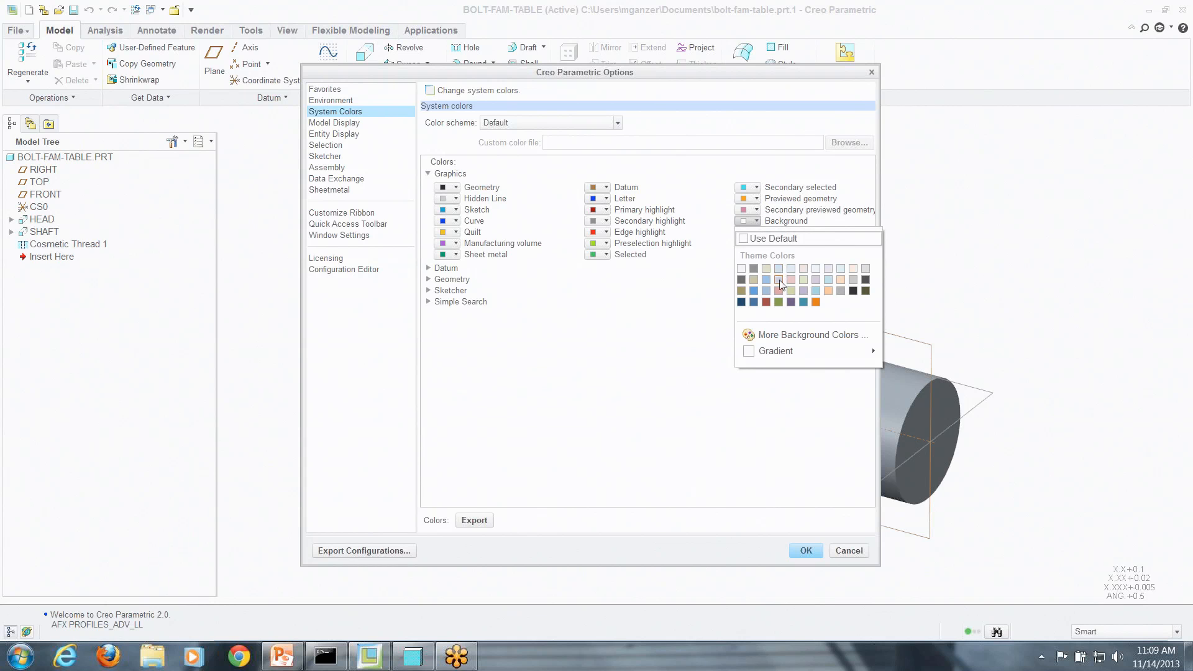
Give the graphics background a light blue theme colour, turning the scheme custom
left_click(778, 278)
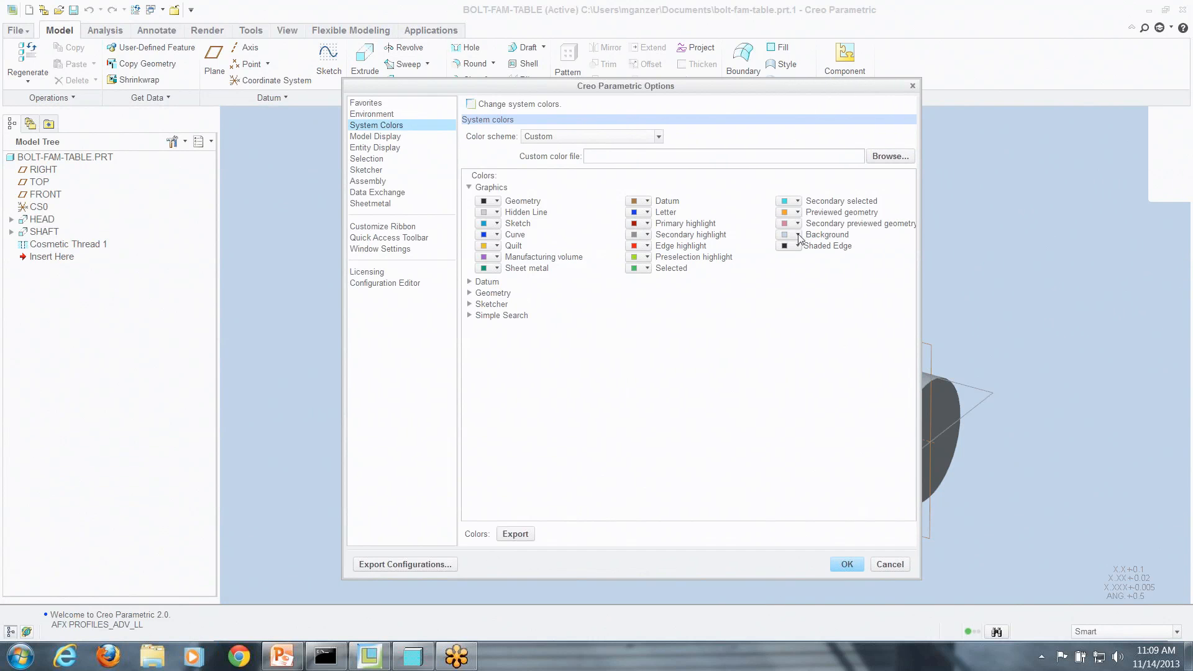
left_click(796, 234)
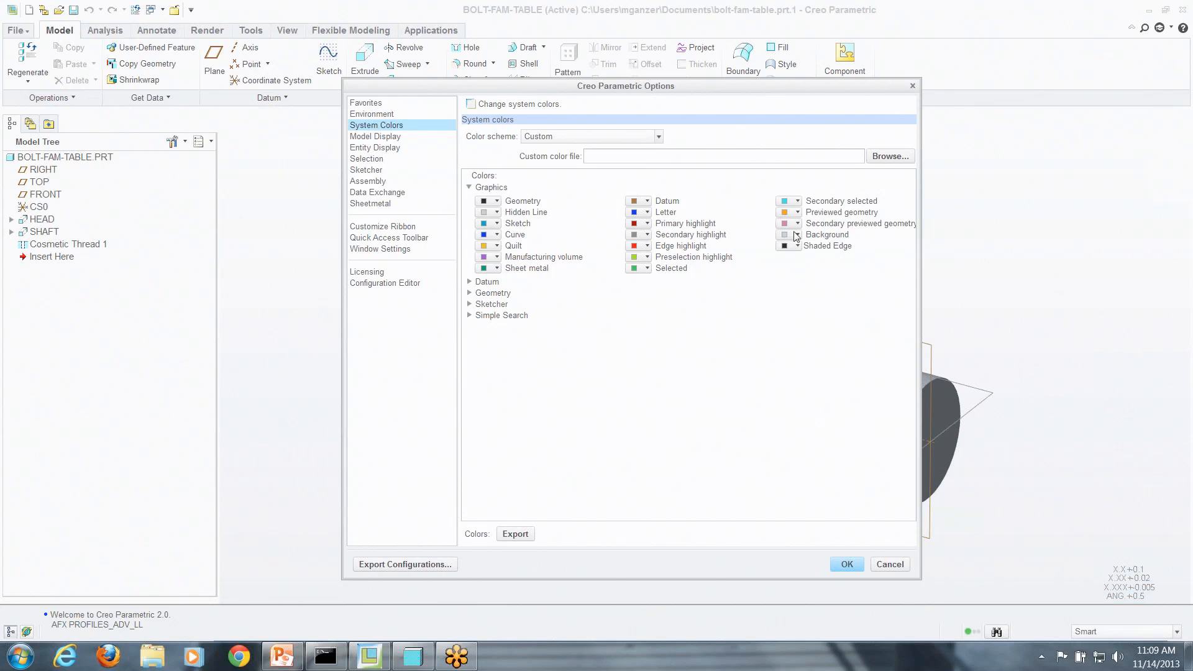
left_click(784, 234)
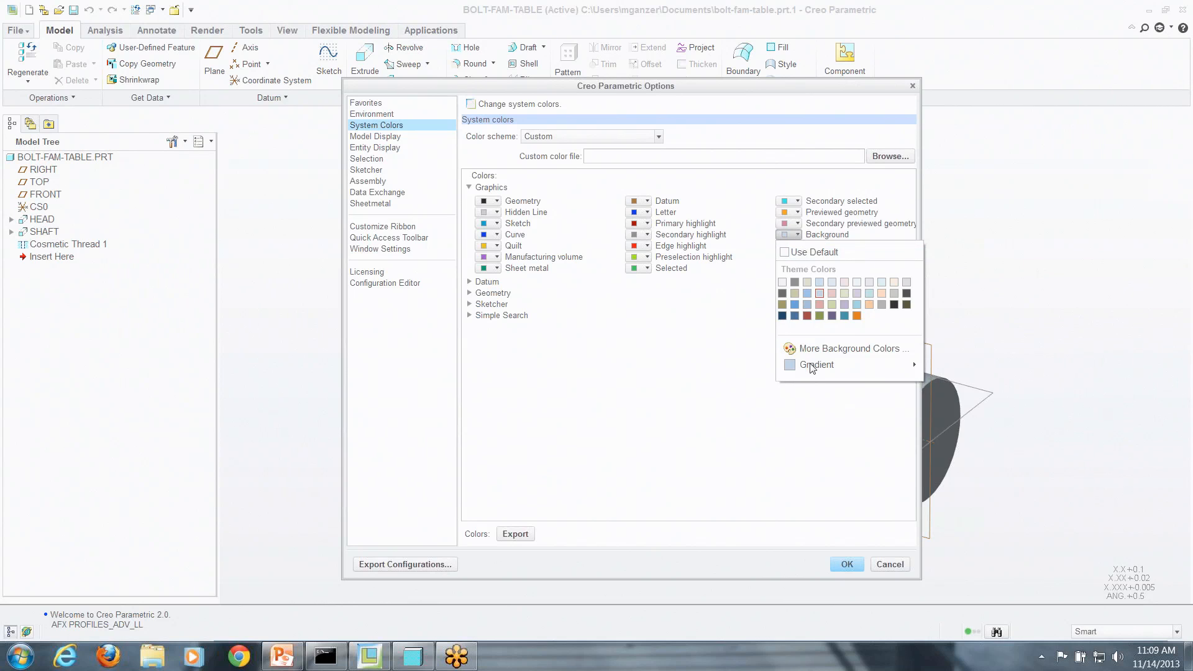
Make the background a gradient and choose a soft light blue top colour in the Color Editor
left_click(818, 365)
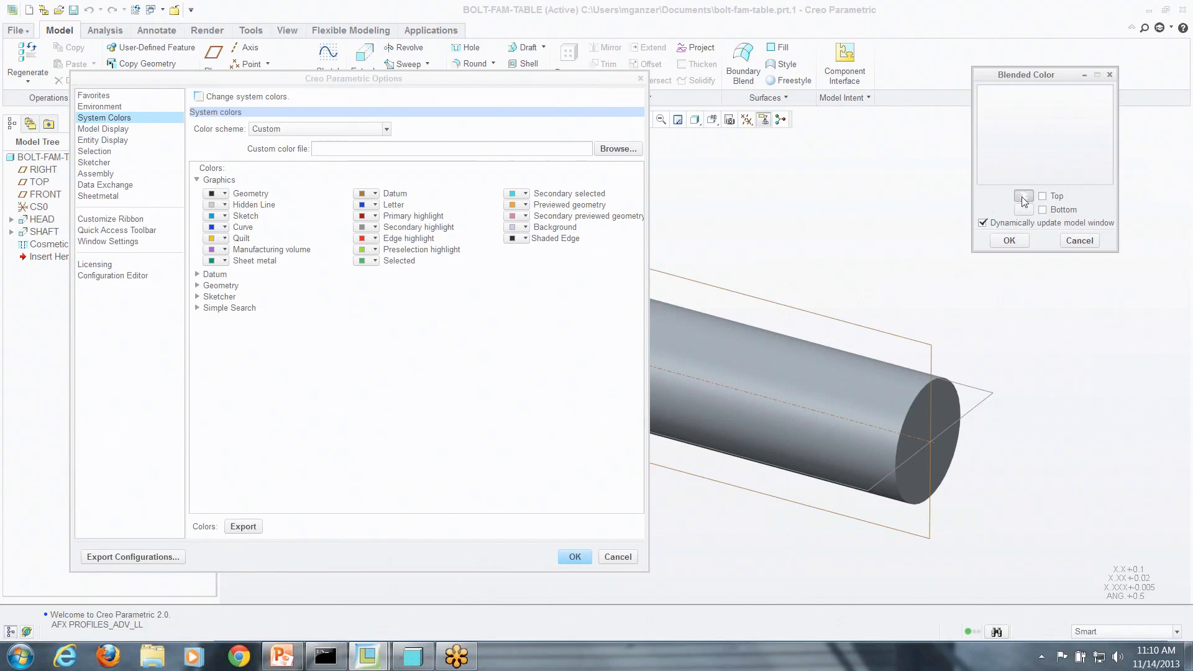
left_click(1024, 198)
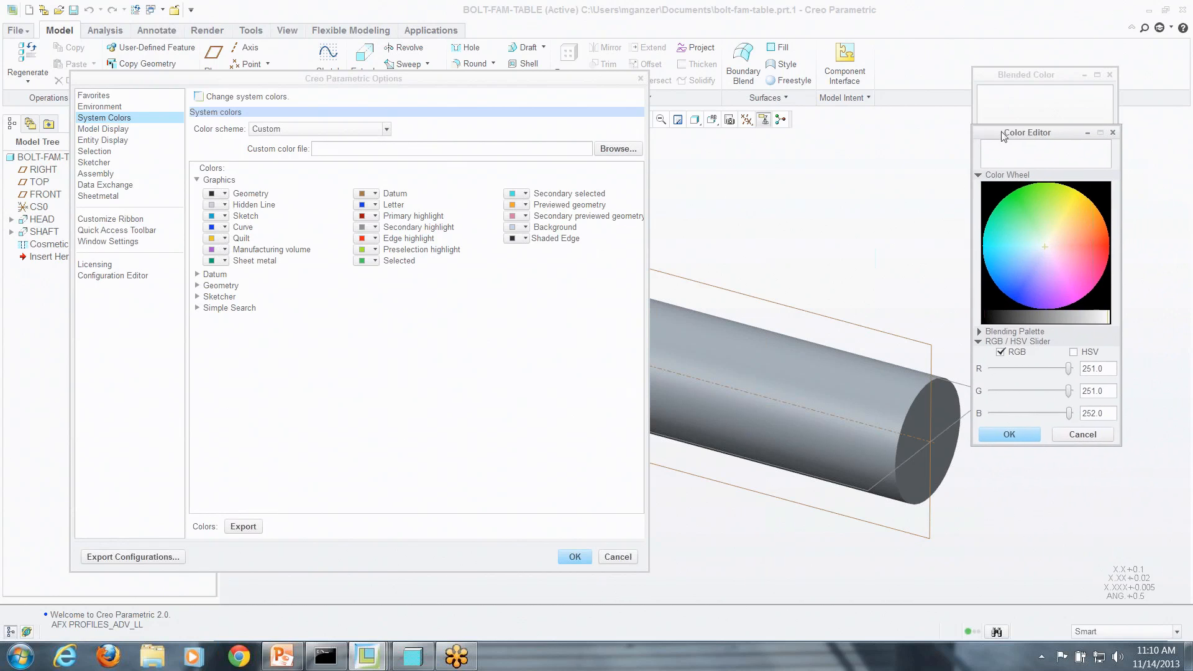
left_click(1034, 255)
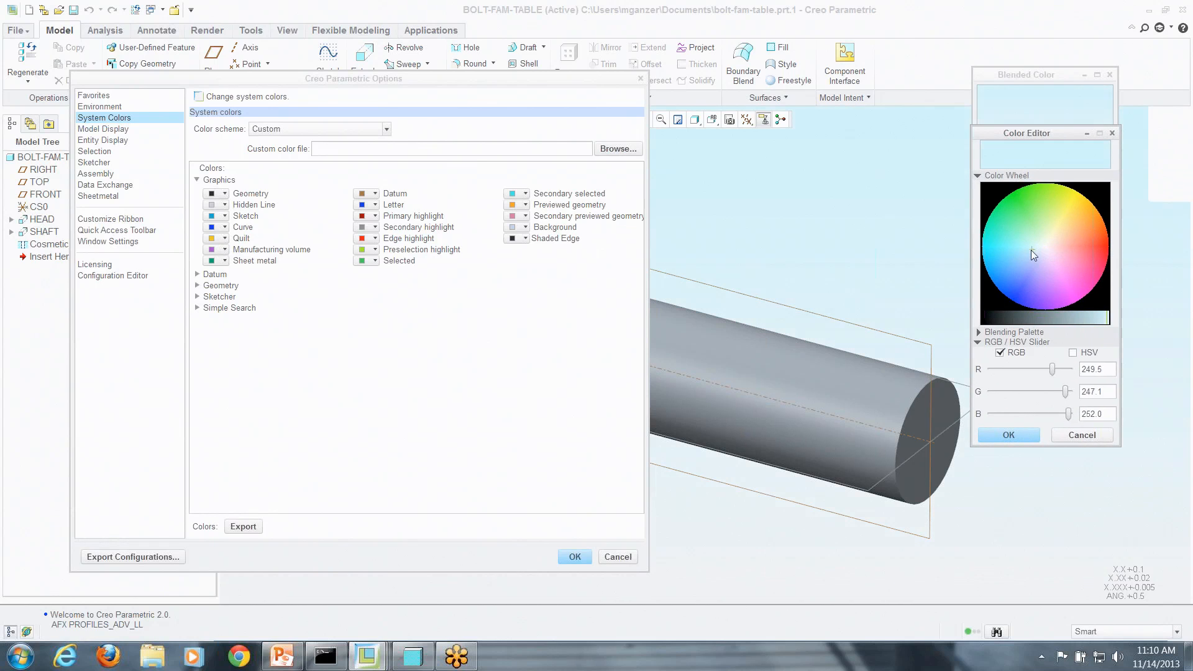
left_click(1029, 268)
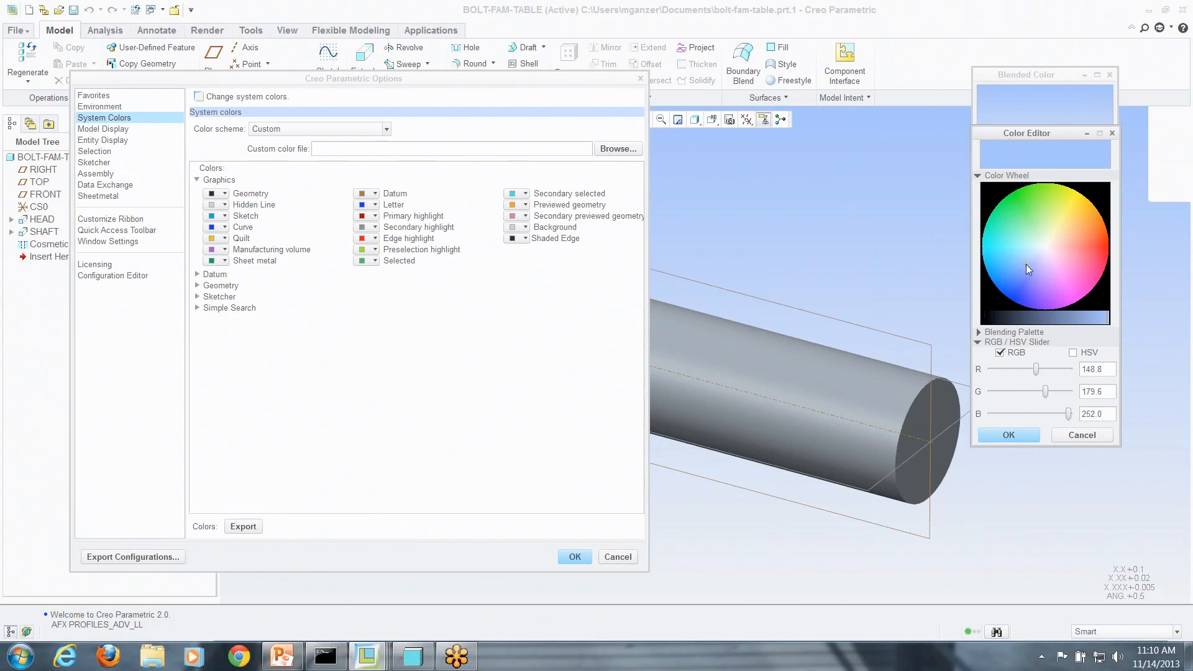
left_click(1022, 265)
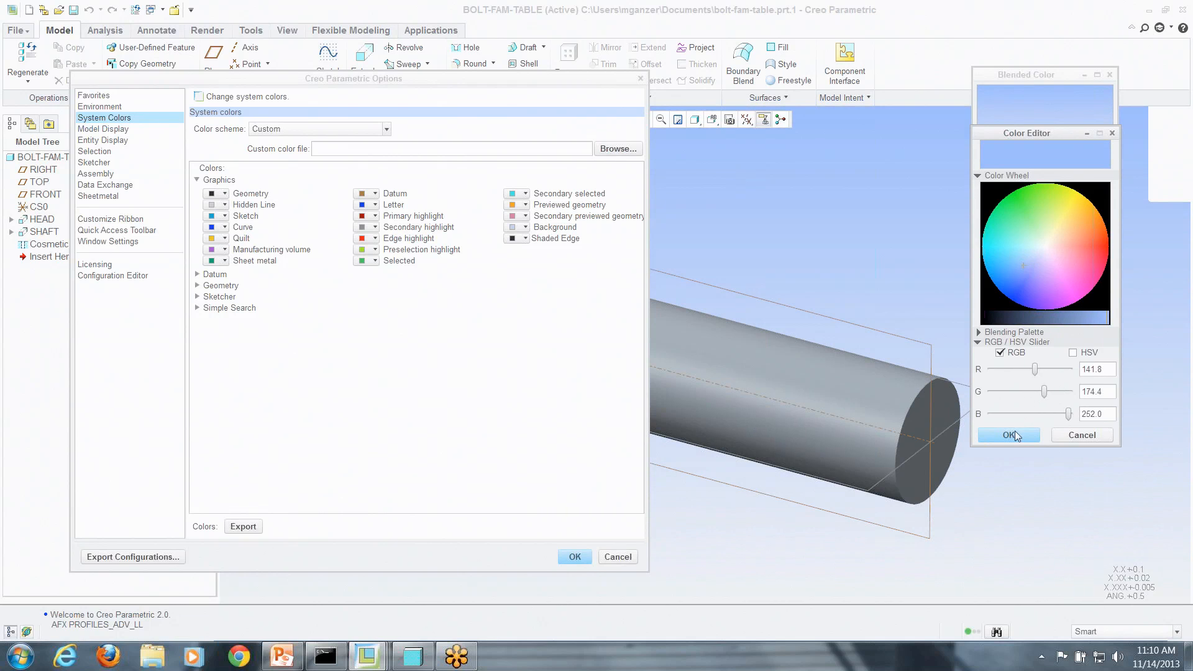
left_click(1008, 435)
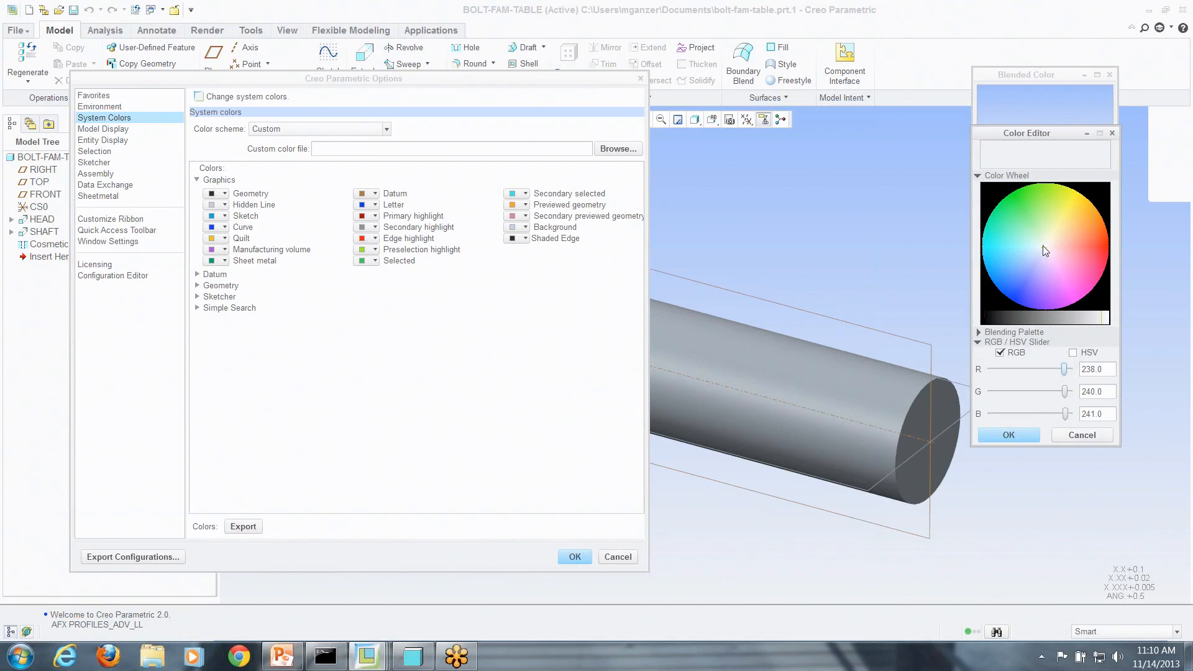
Keep the near-white bottom colour and apply the blue-to-white blended background
left_click(1034, 254)
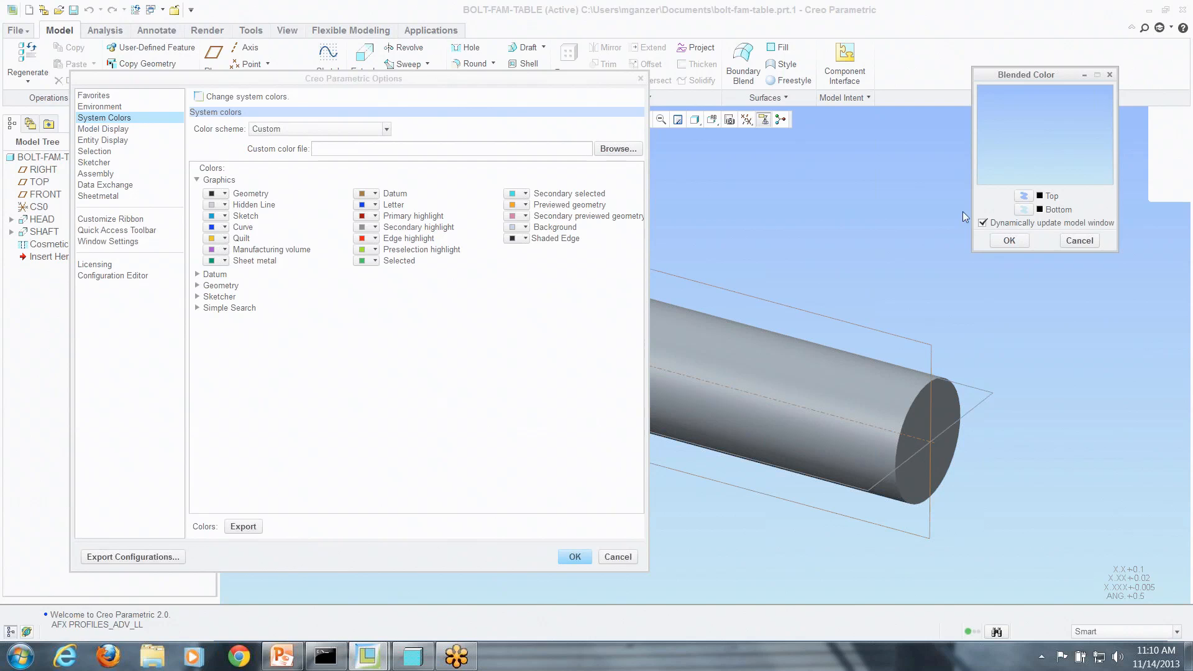
left_click(1008, 241)
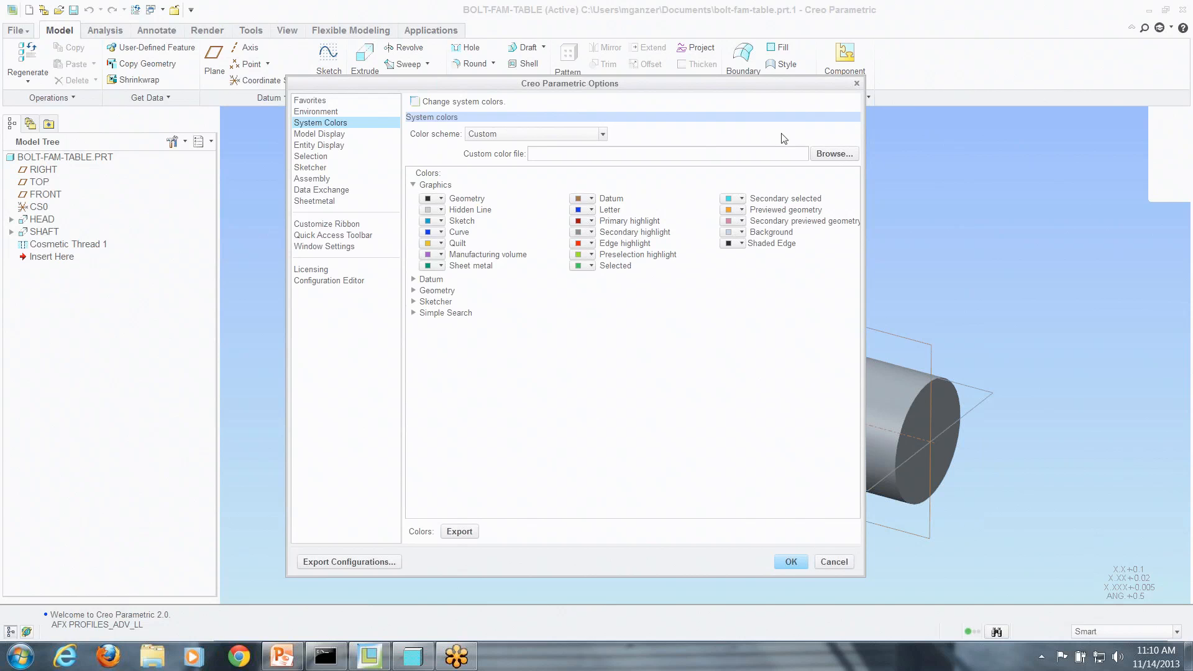
mouse_move(638, 365)
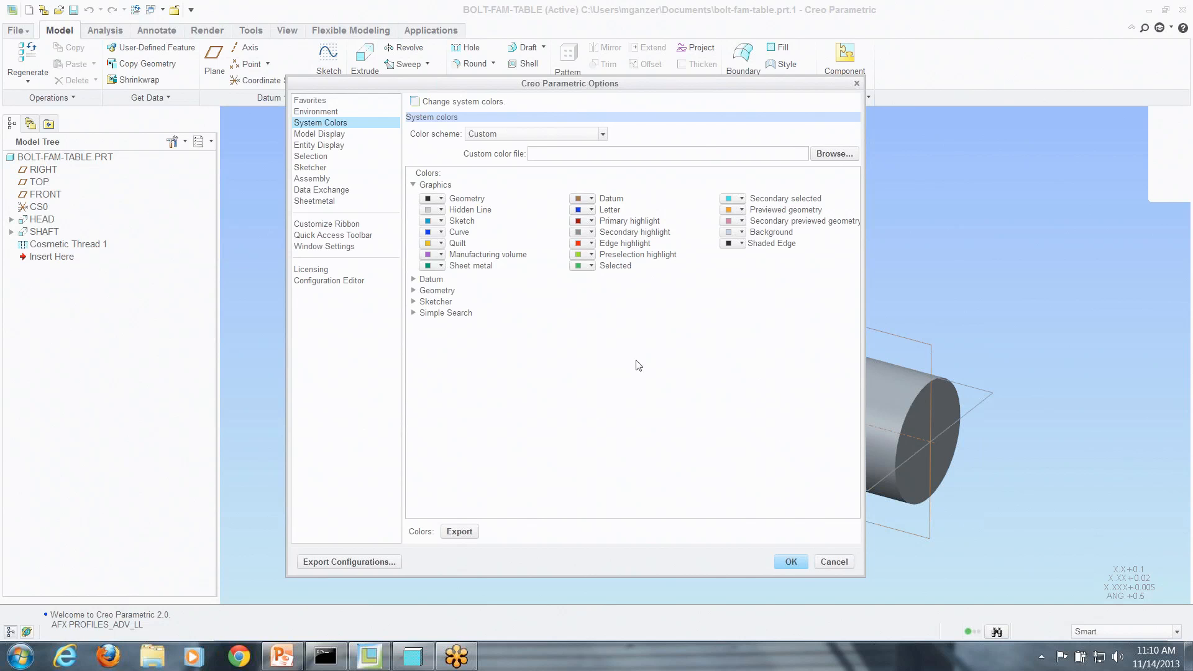
Start exporting the current system colours to a file
left_click(460, 531)
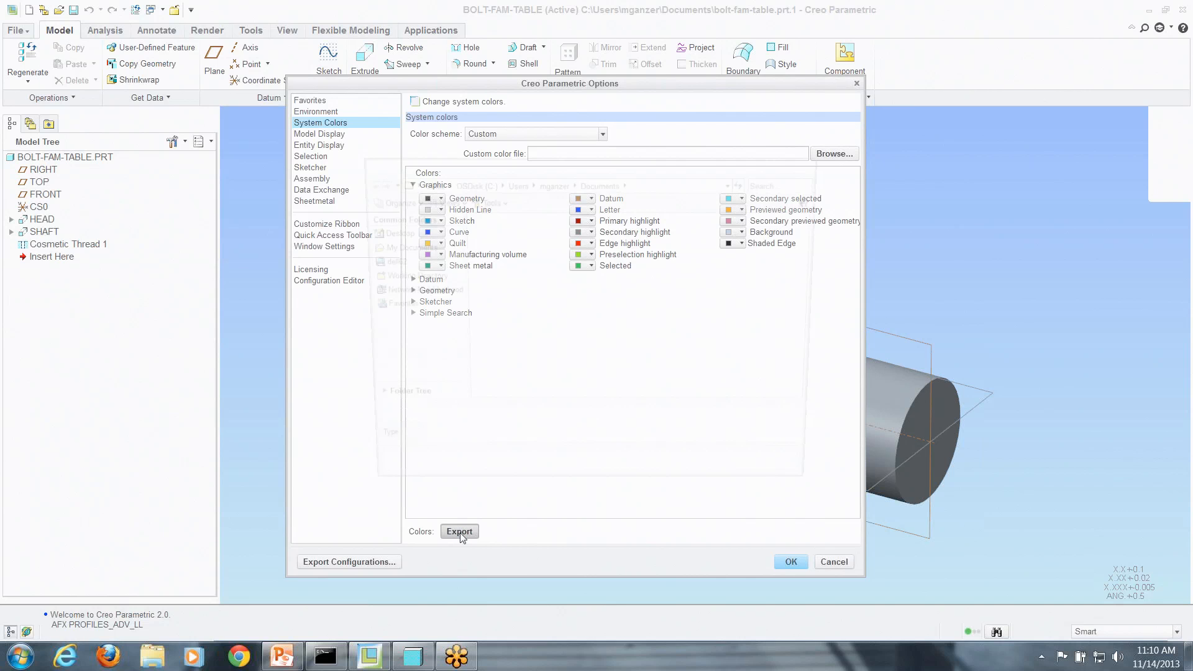
Save the scheme as syscol.scl in Documents and show the system_colors_file option slide
left_click(460, 532)
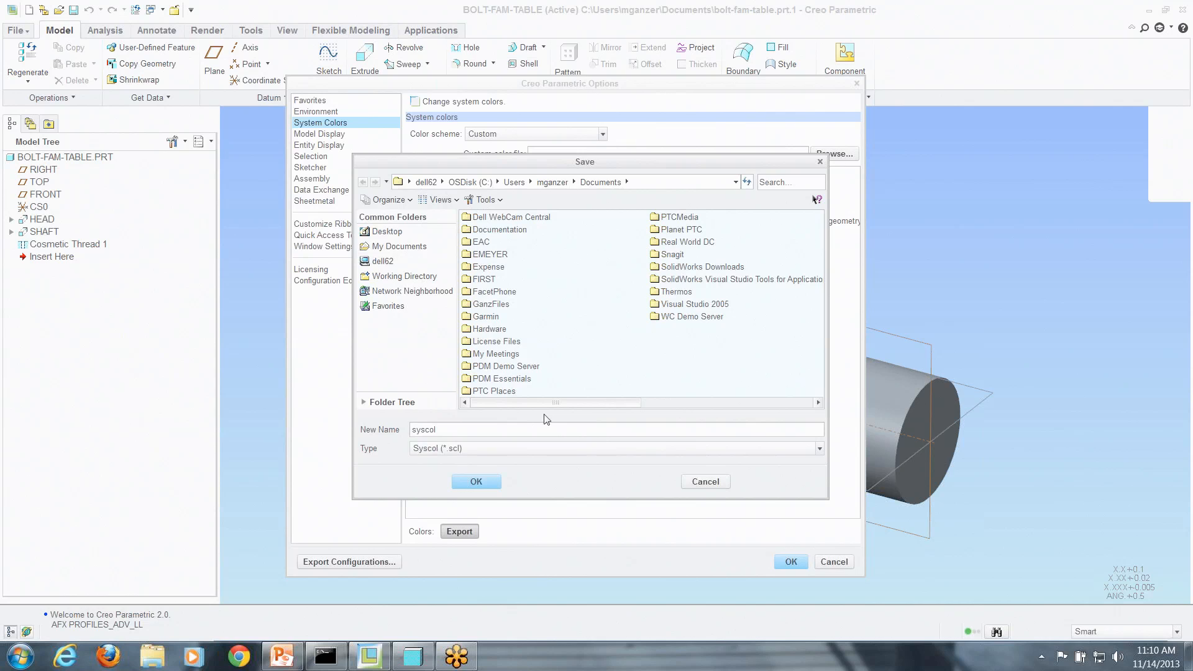
mouse_move(559, 410)
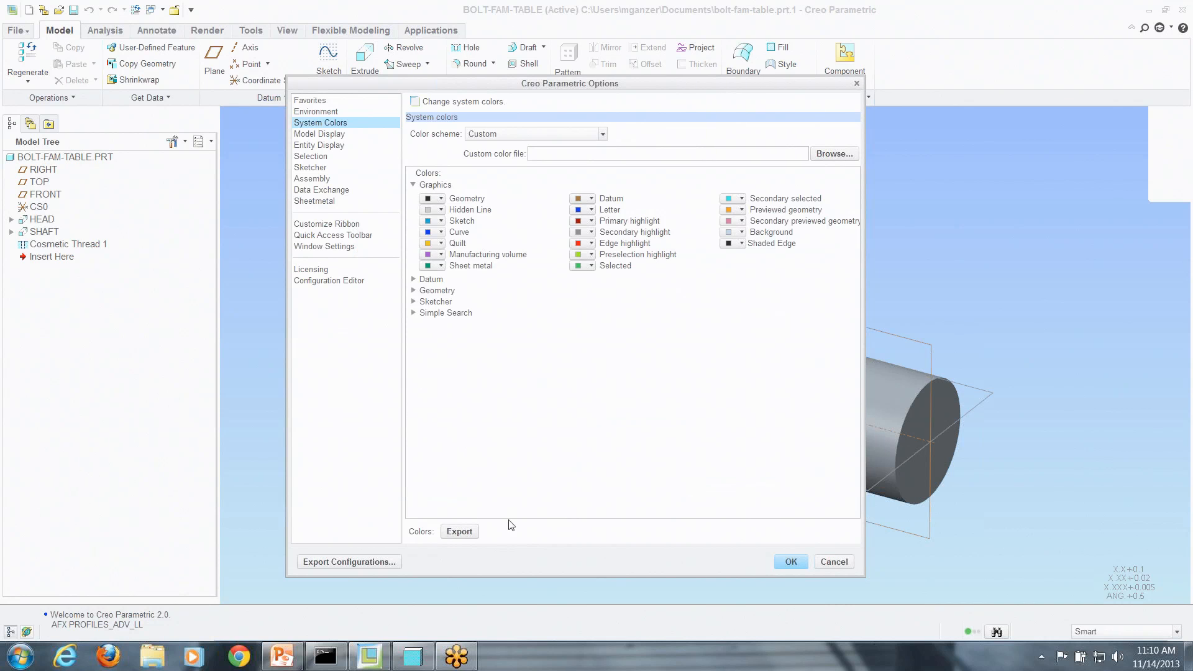
left_click(281, 656)
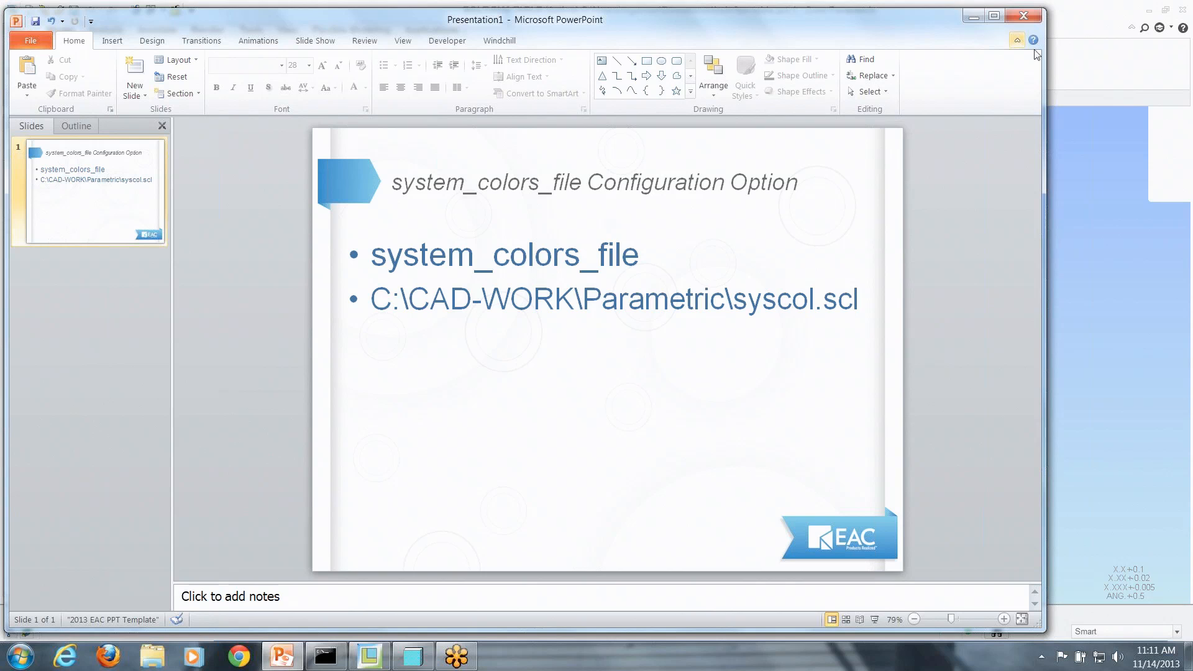
mouse_move(970, 18)
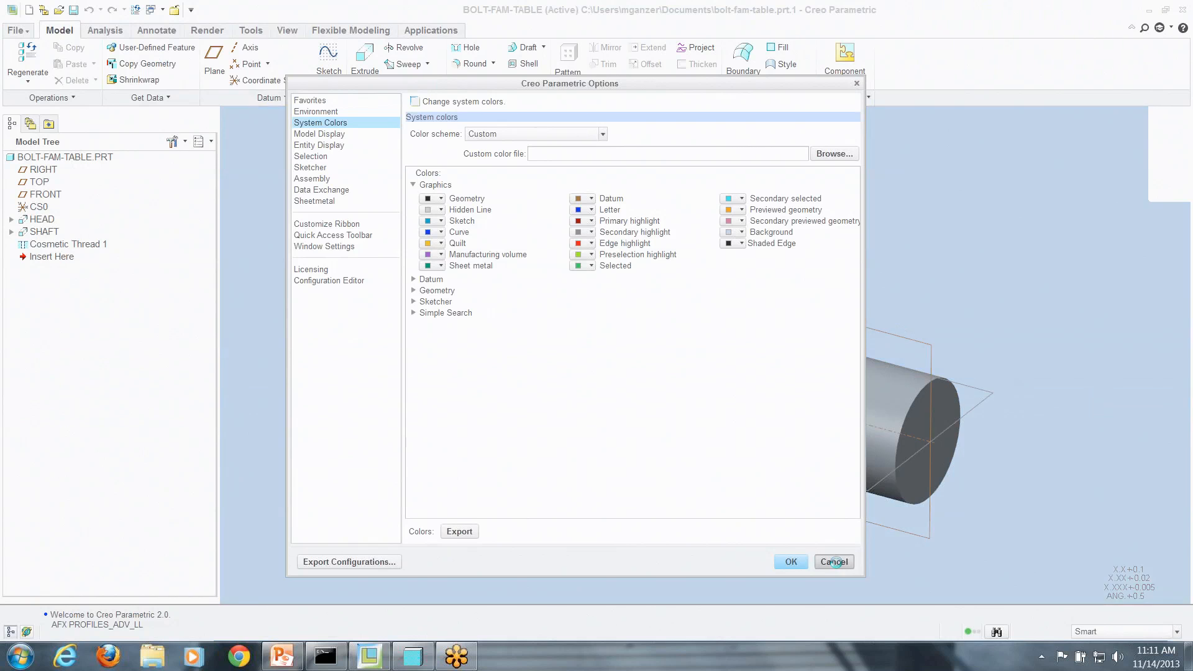
Cancel the Options dialog, leaving the bolt model displayed
left_click(834, 561)
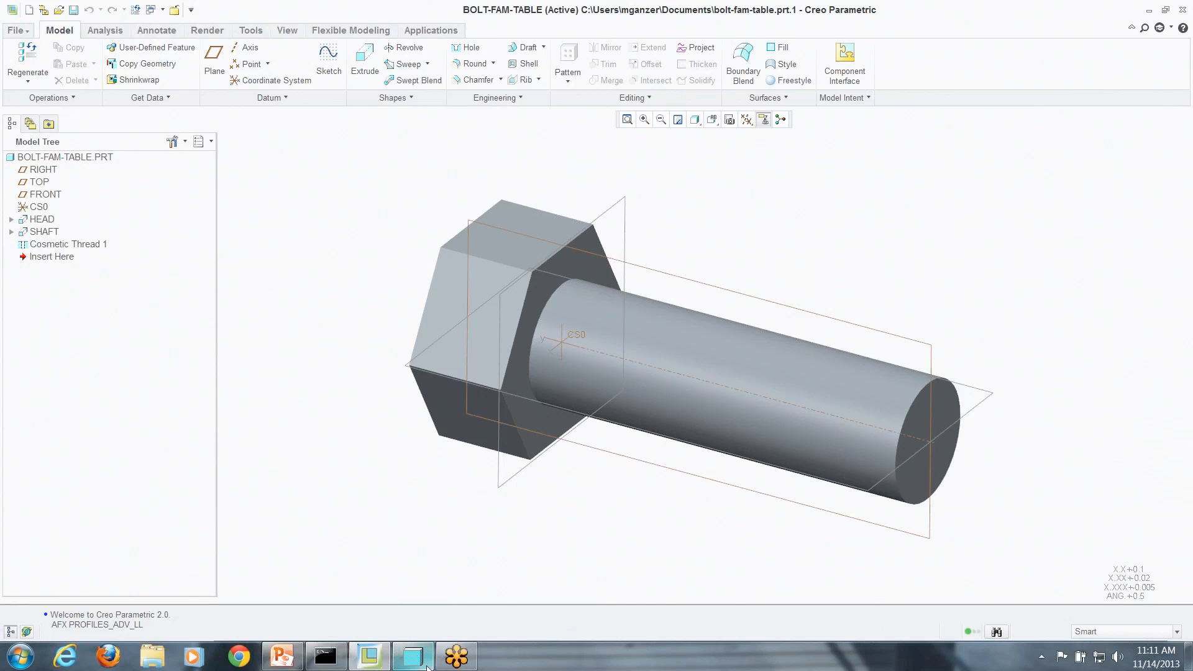
mouse_move(411, 656)
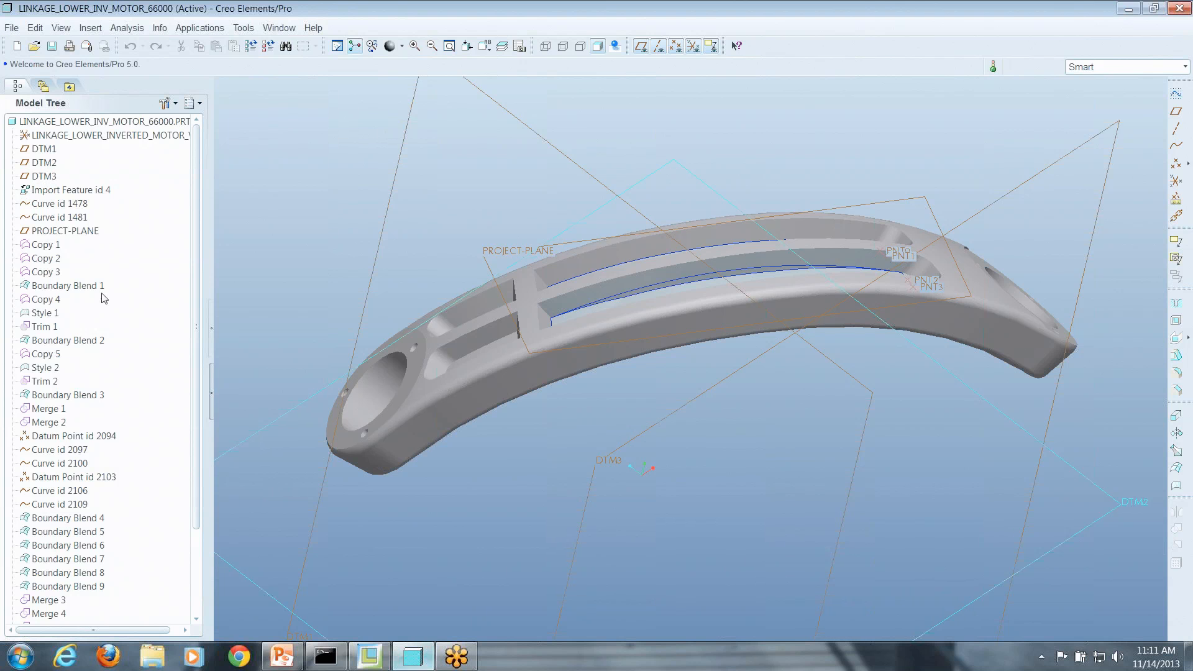
Show the System Colors window for the linkage model via View > Display Settings
left_click(61, 27)
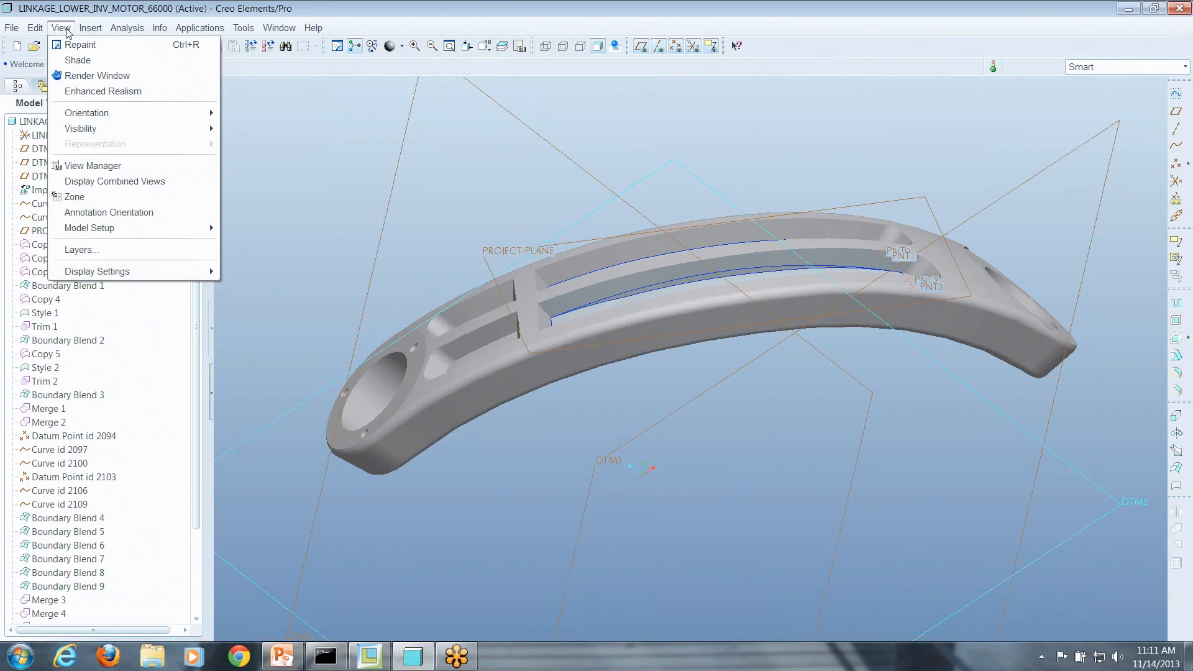
mouse_move(97, 271)
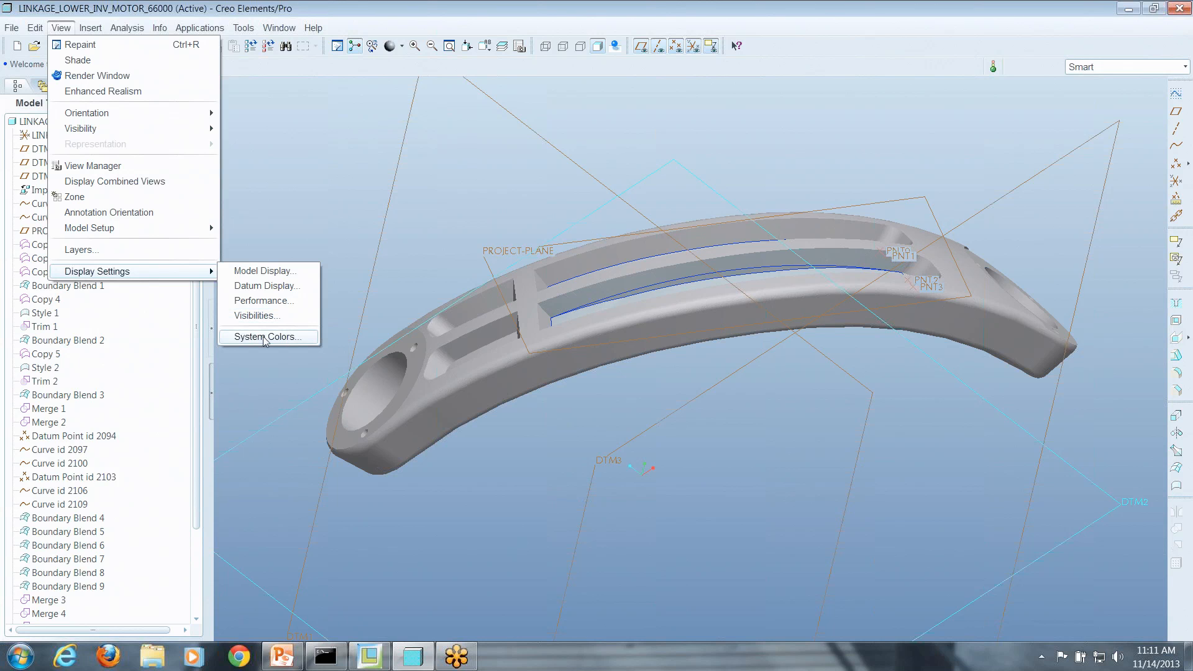
left_click(266, 337)
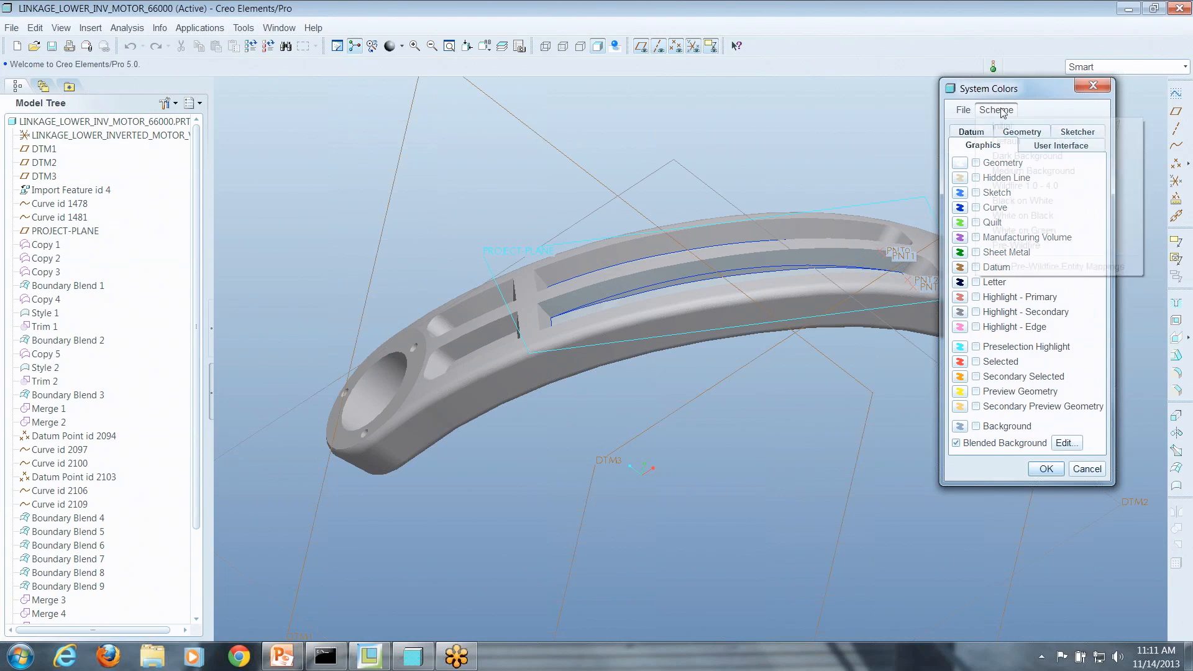
Apply the Pre-Wildfire scheme with pre-Wildfire entity mappings, giving a dark blue background
left_click(995, 109)
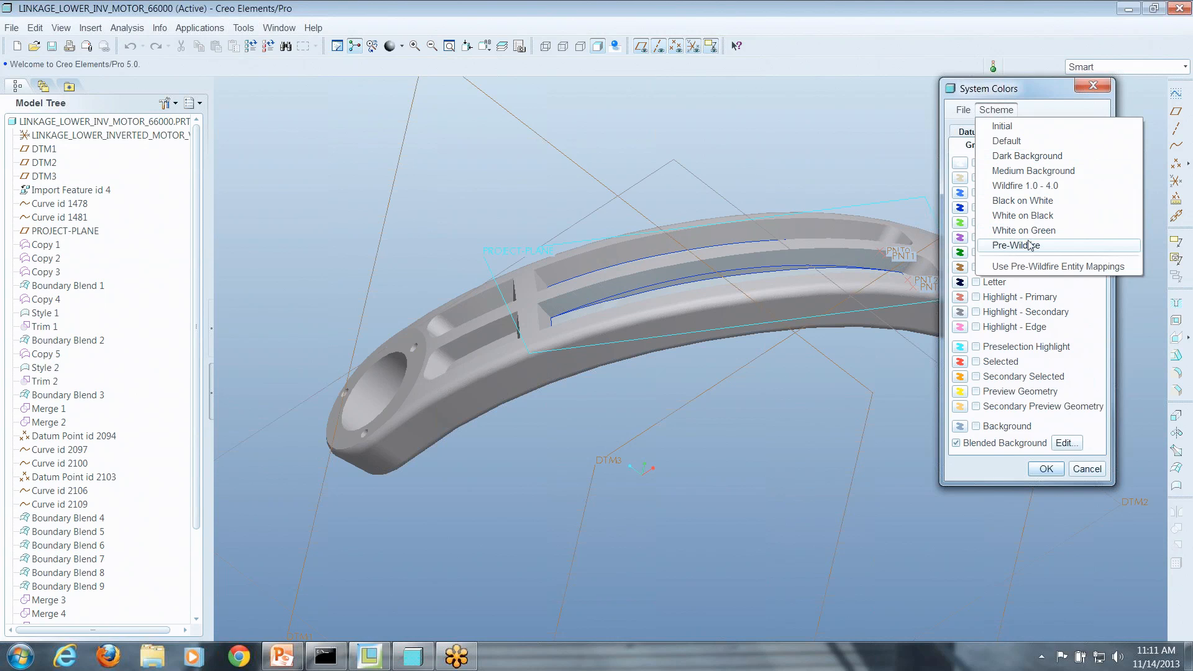
mouse_move(999, 114)
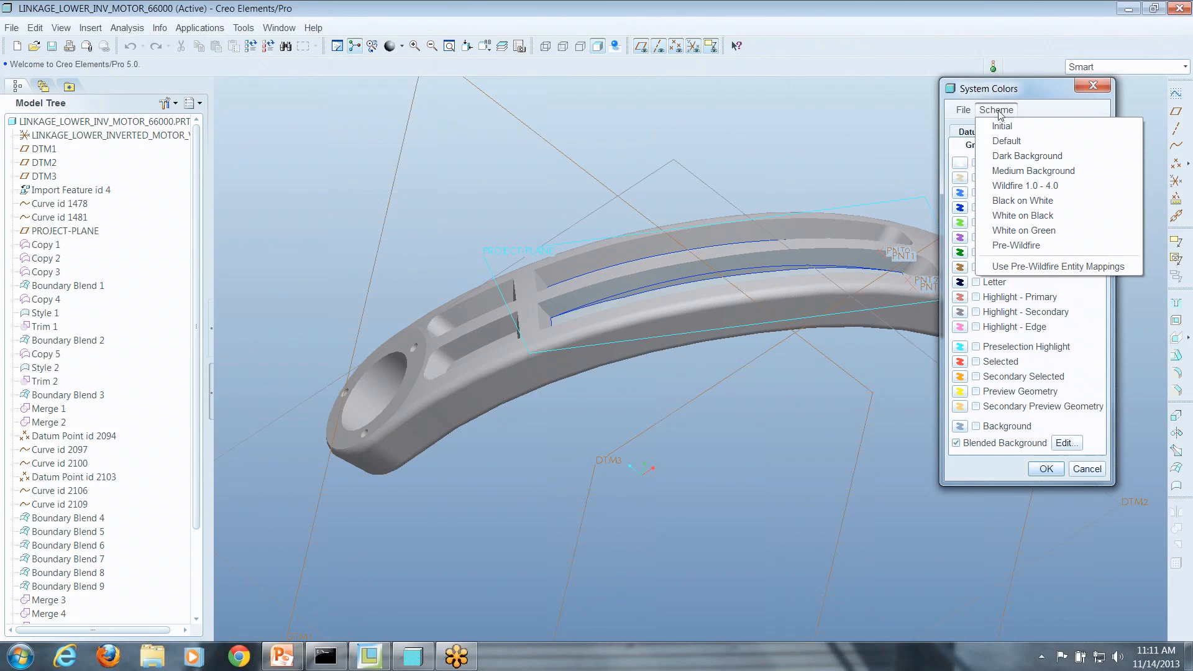
mouse_move(1061, 272)
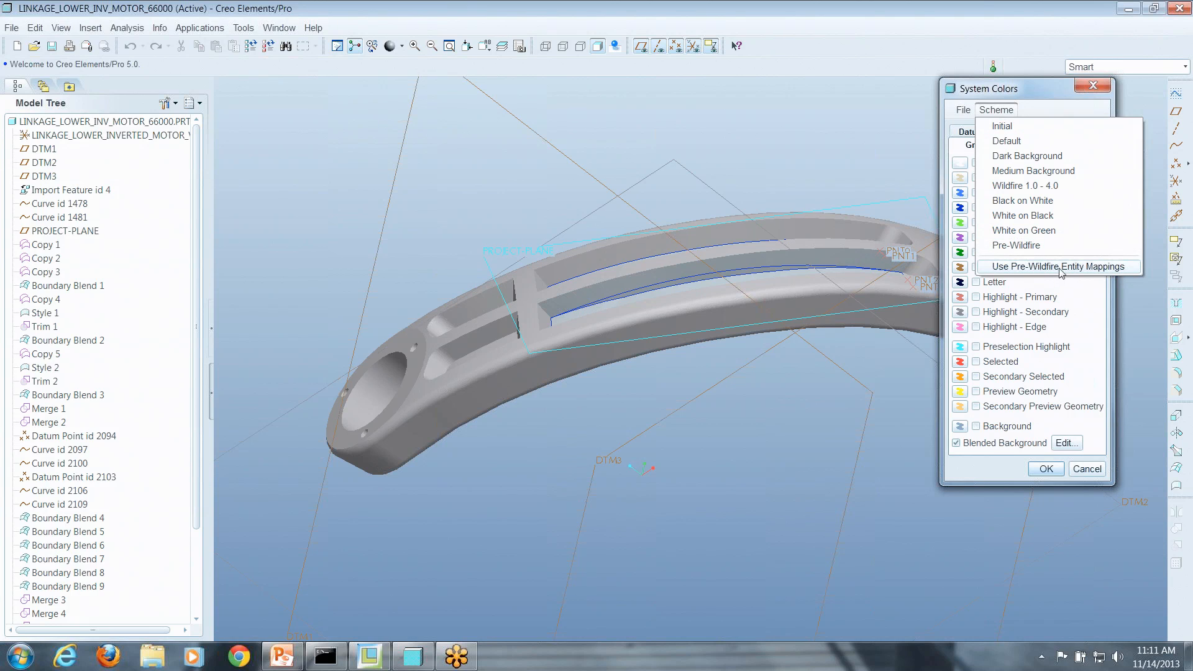
mouse_move(1061, 270)
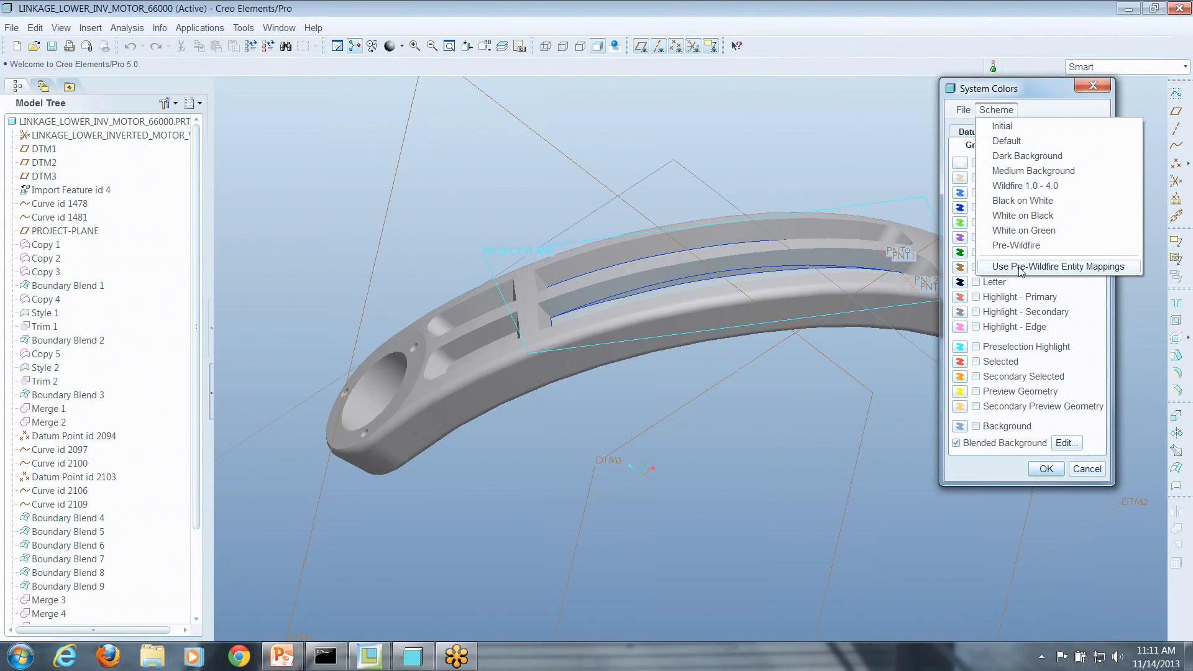
left_click(1057, 266)
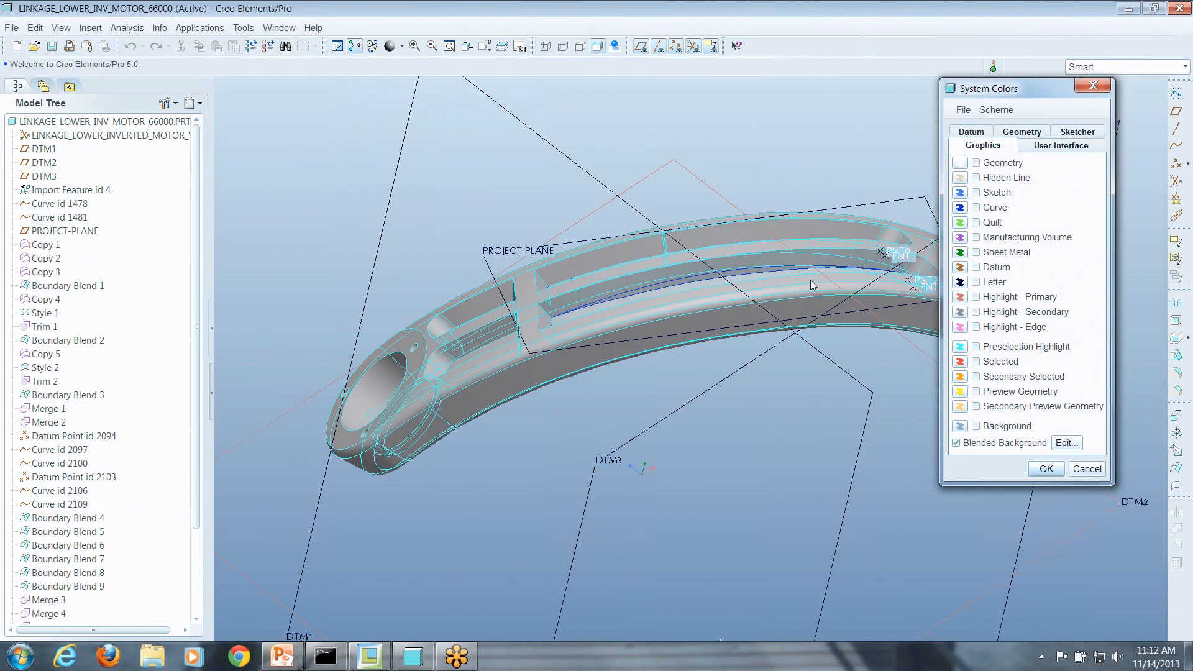
left_click(995, 109)
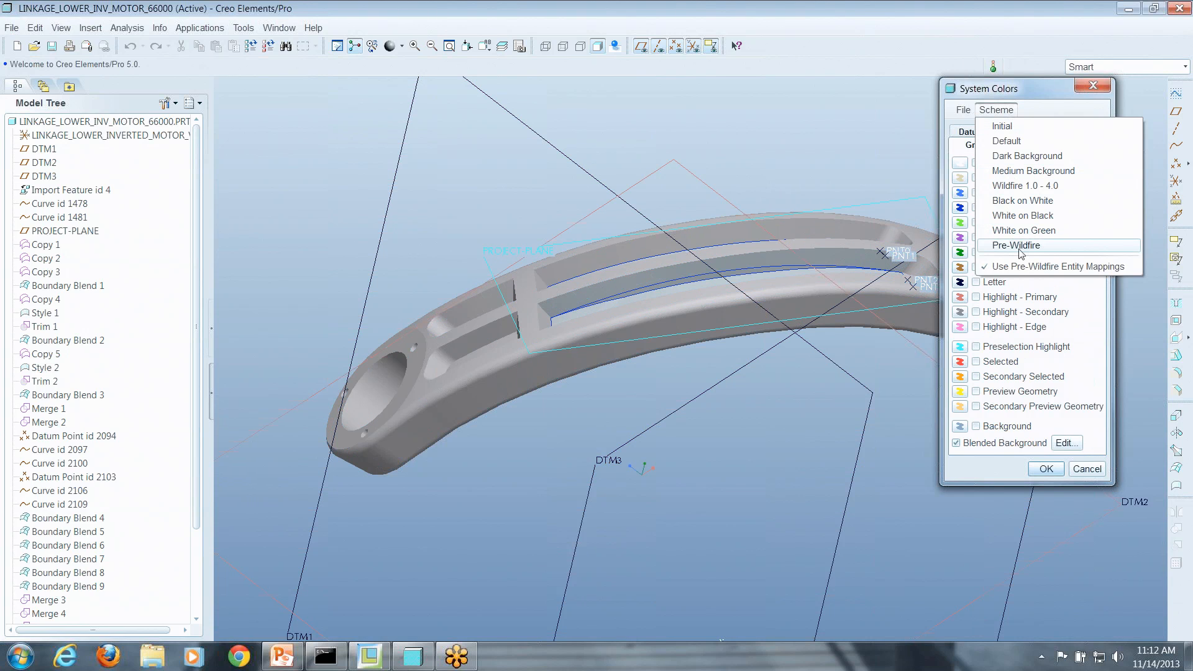
left_click(1017, 245)
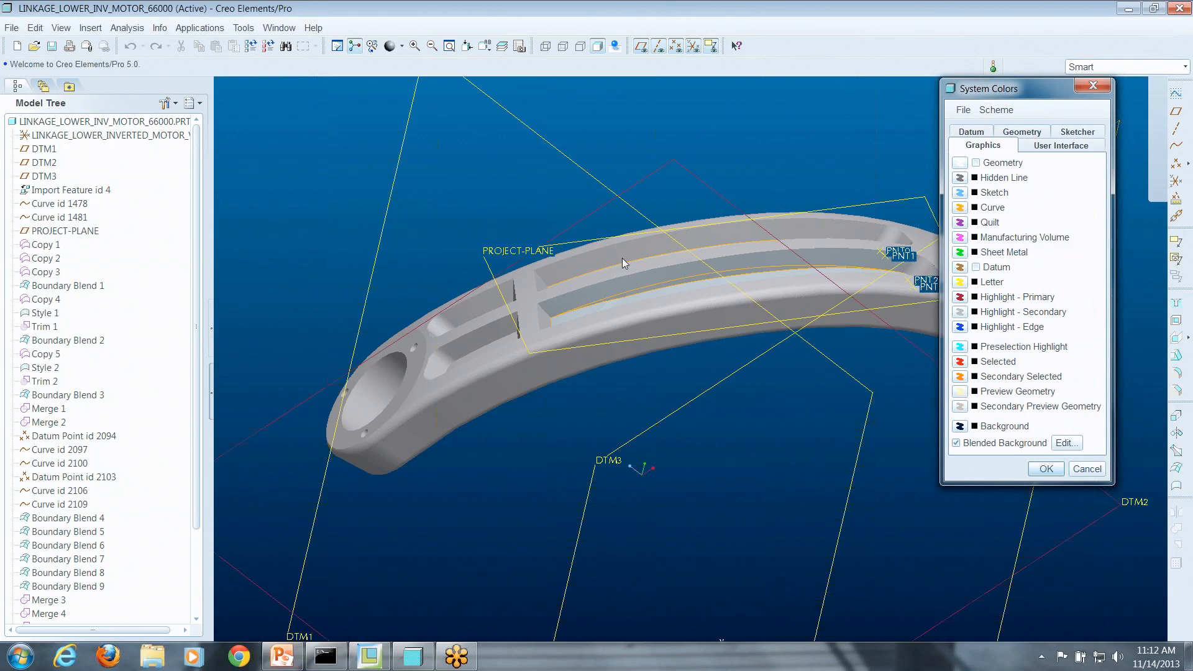
mouse_move(964, 121)
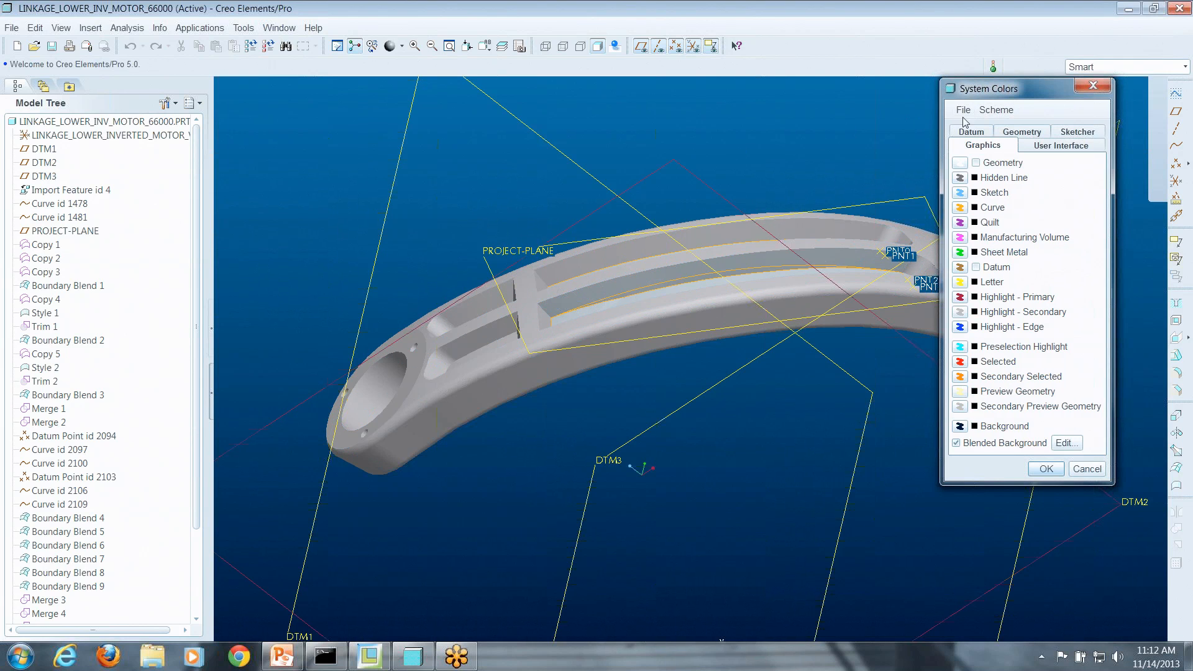
left_click(963, 109)
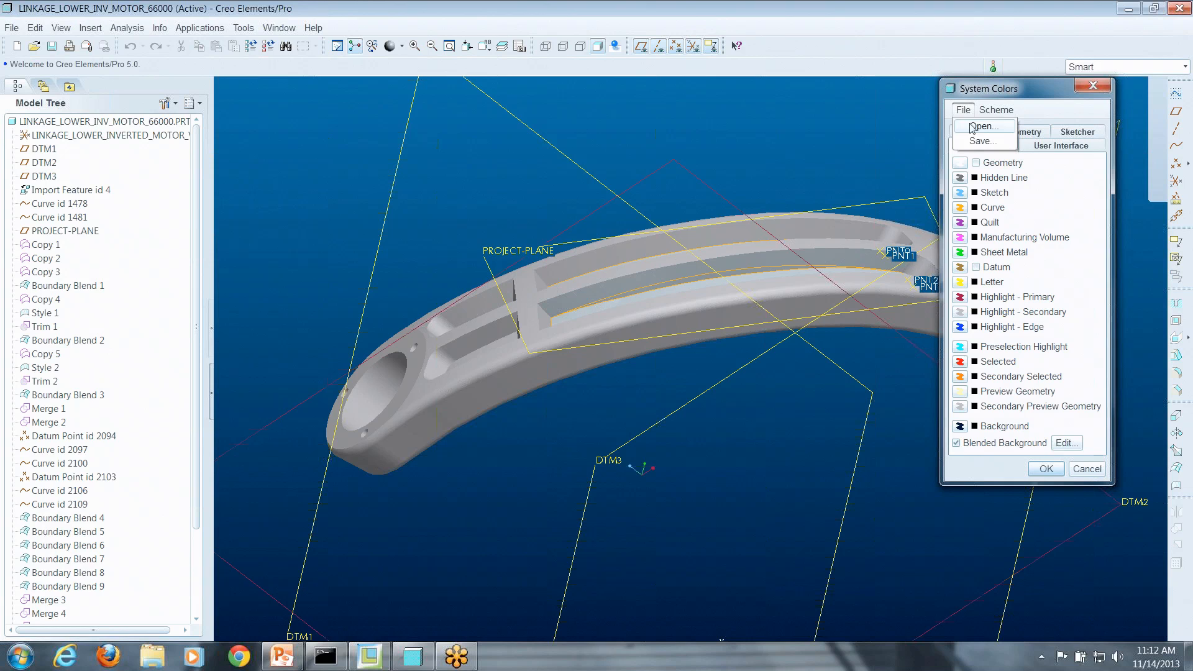
Choose an entry from the System Colors File menu and return to the bolt in Creo Parametric
left_click(962, 110)
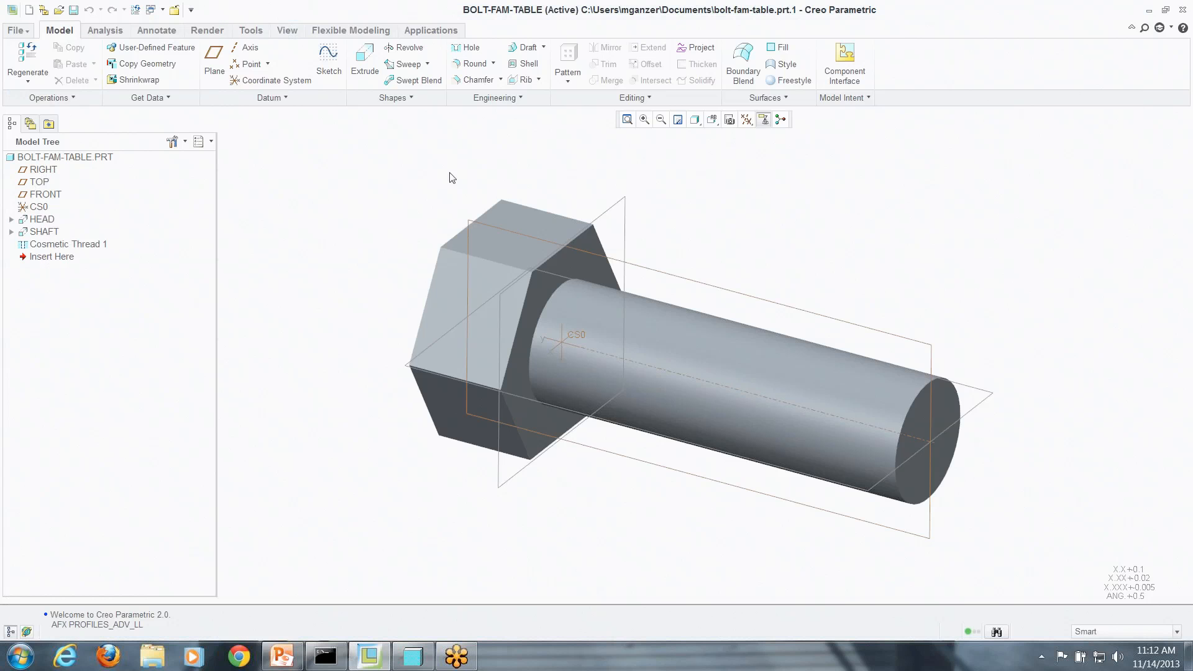
mouse_move(31, 39)
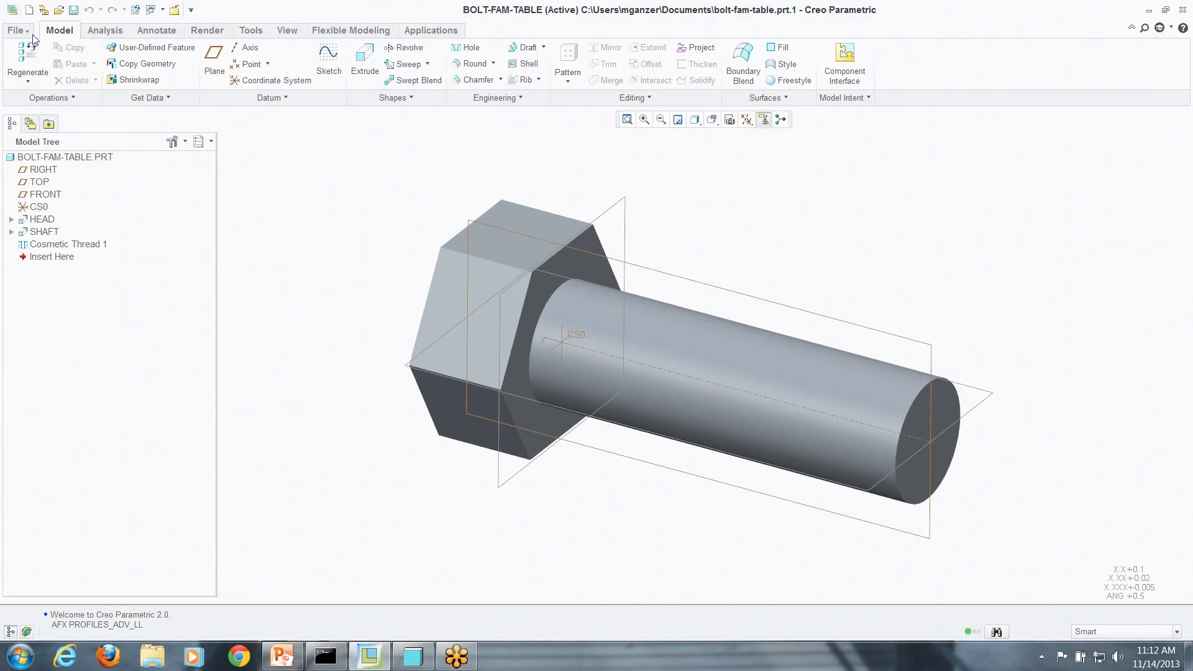
Reach the System Colors page of the Creo Parametric Options dialog via File > Options
left_click(278, 656)
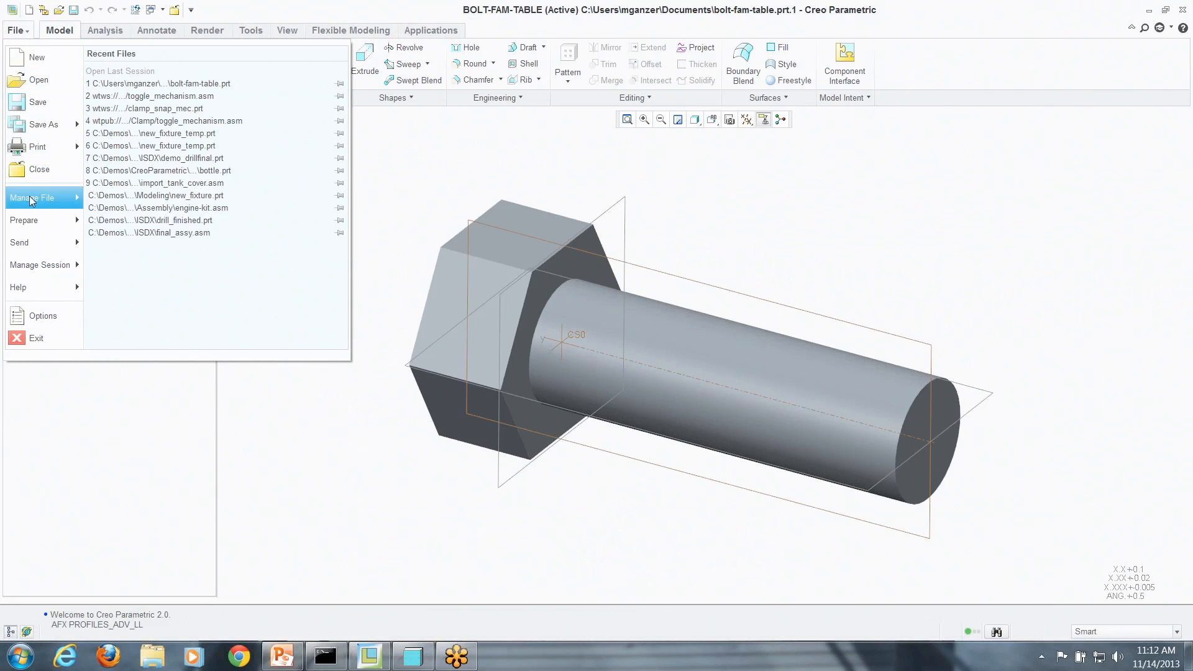
left_click(43, 316)
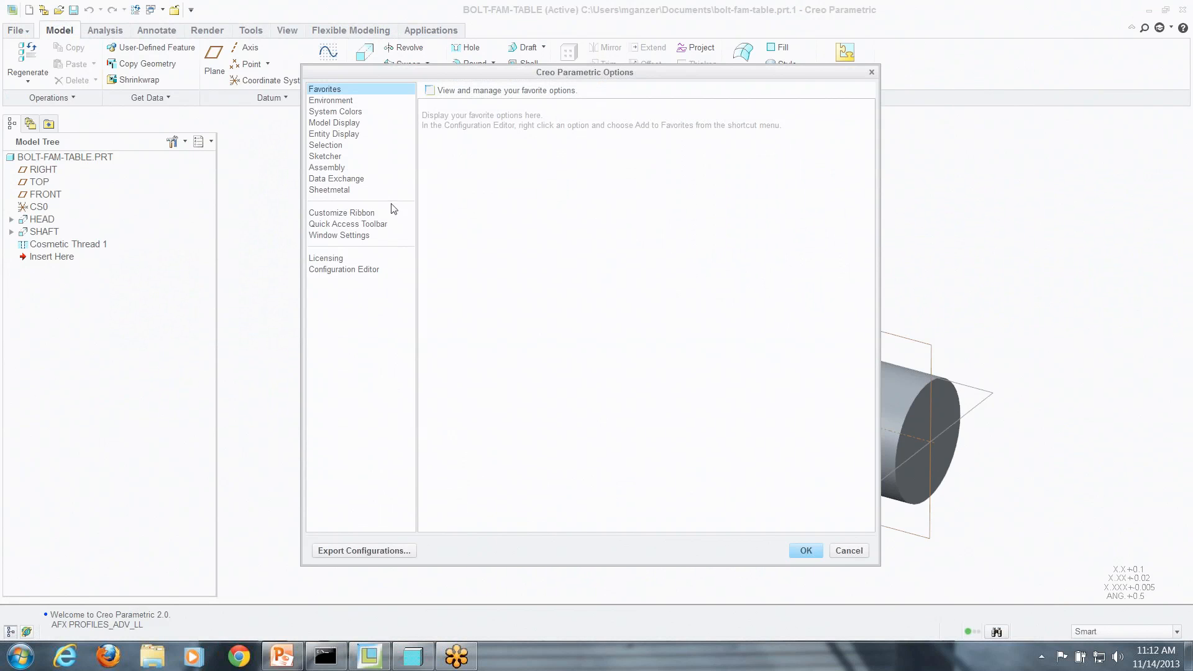
left_click(336, 112)
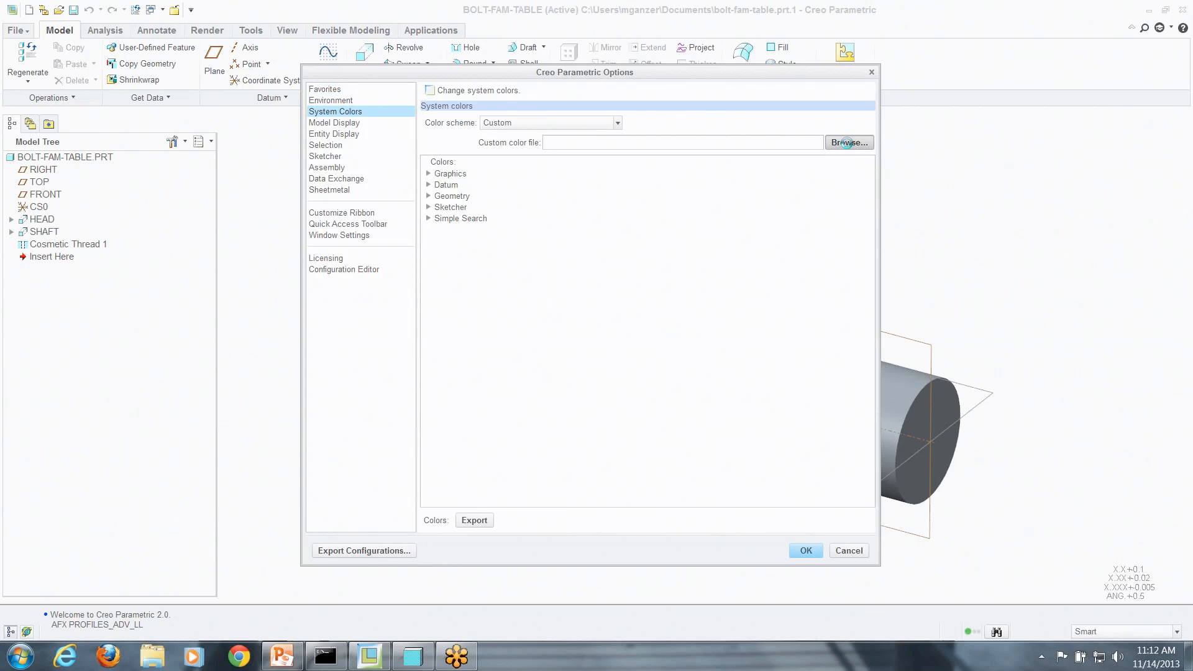
Load pre-wf-syscol.scl from the CAD-WORK folder as the custom colour file
left_click(849, 142)
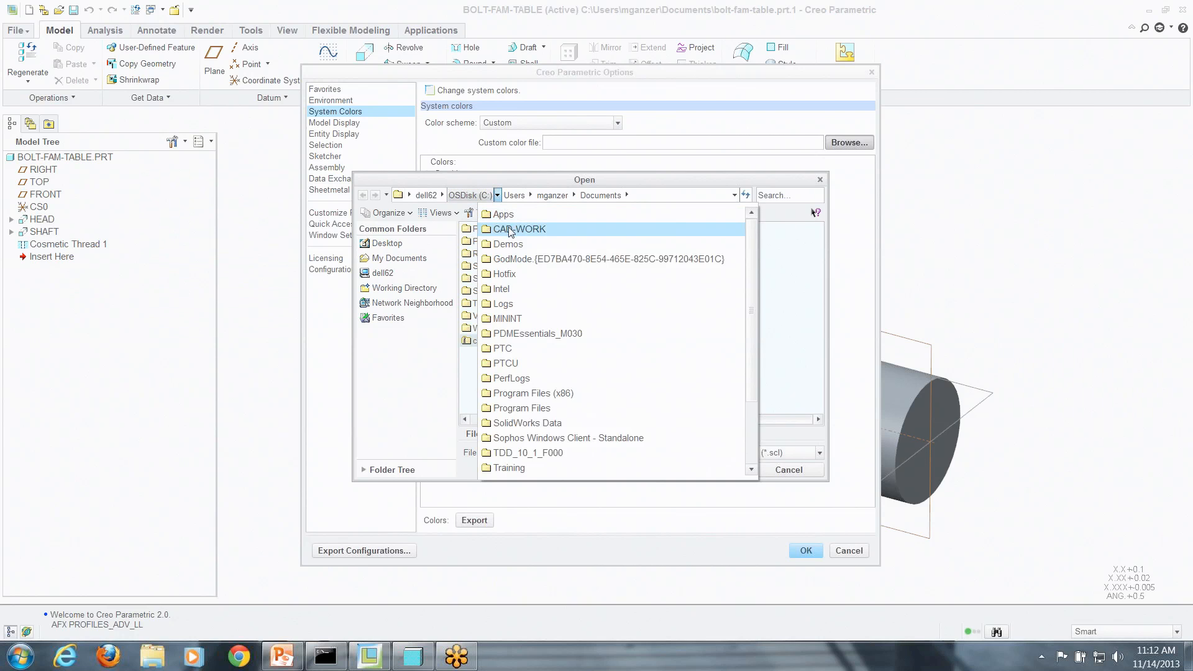
double_click(519, 229)
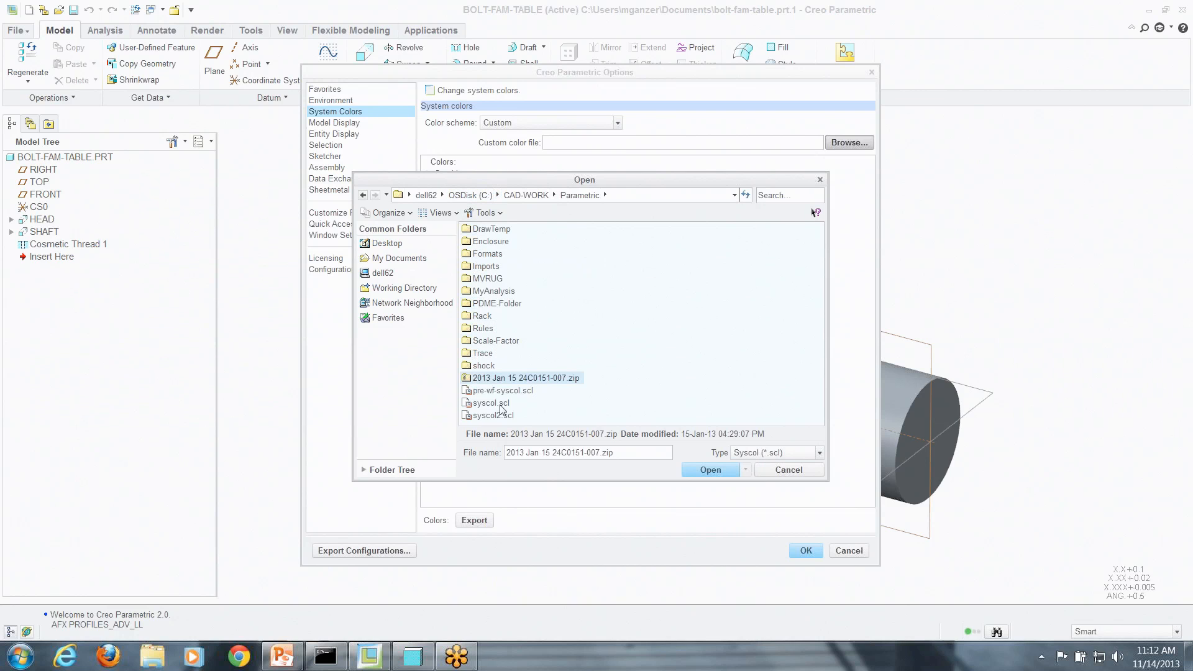
left_click(501, 390)
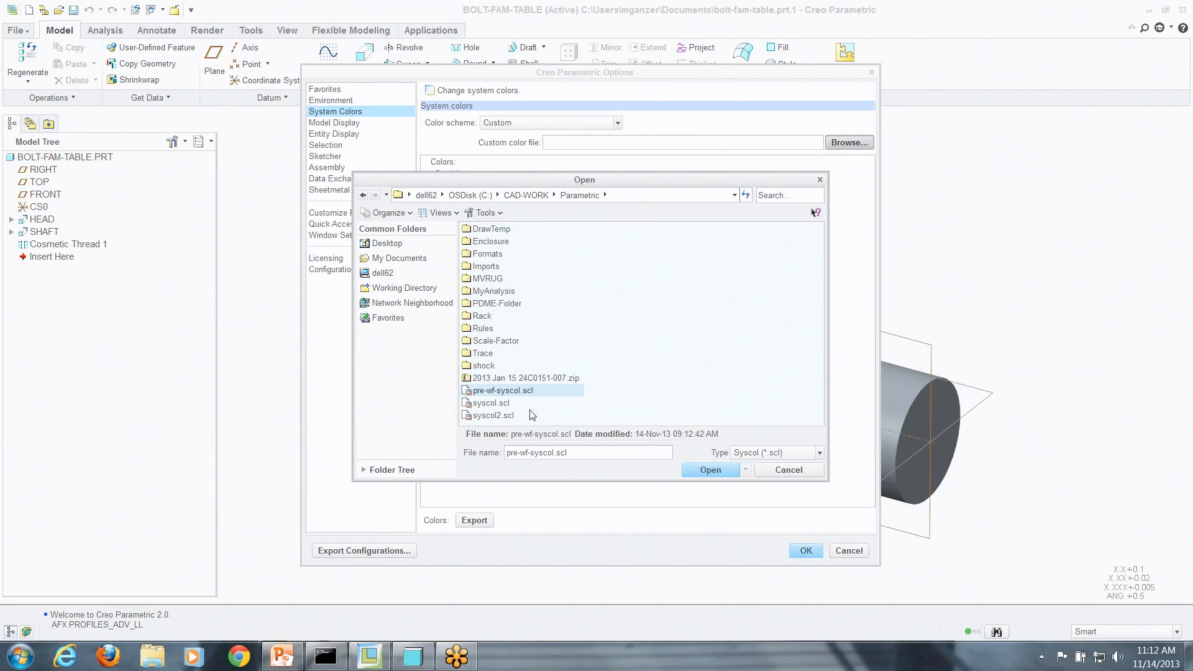
left_click(709, 470)
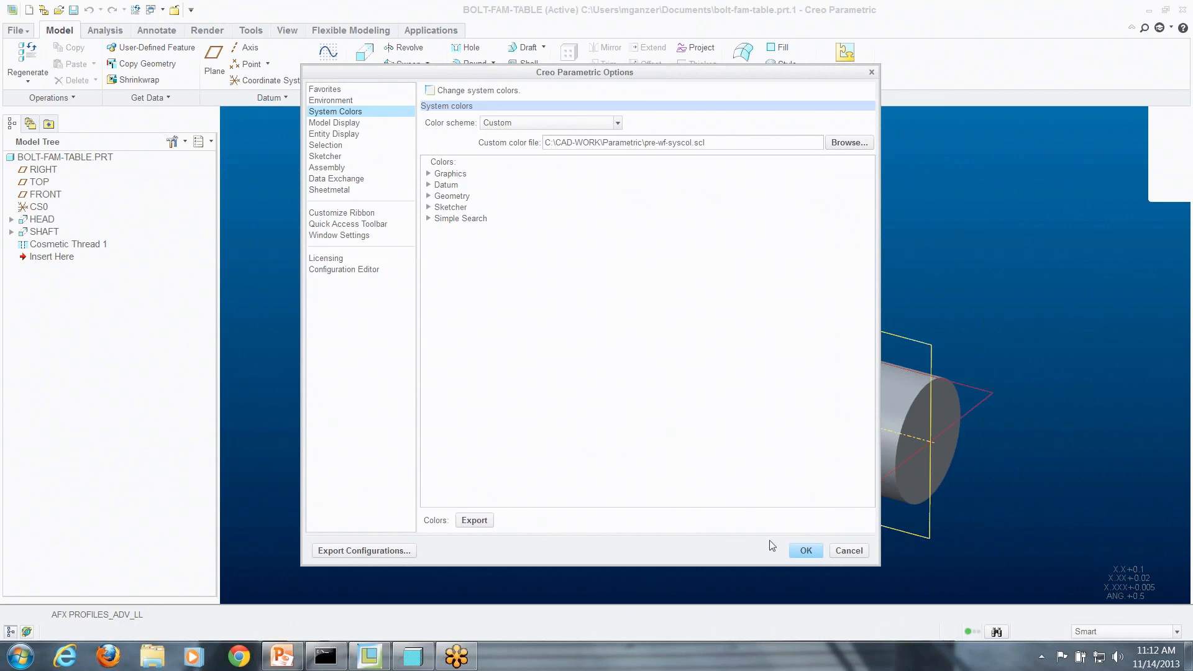
Accept the colour settings for this session only, declining to save them to a configuration file
left_click(806, 550)
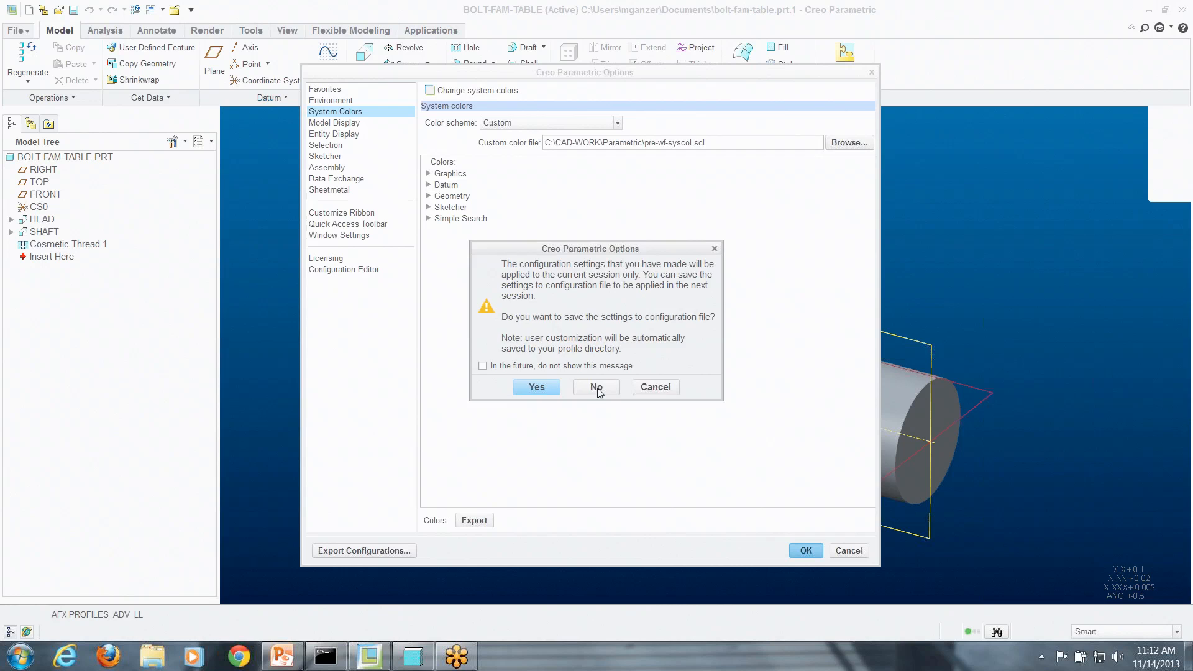
left_click(597, 387)
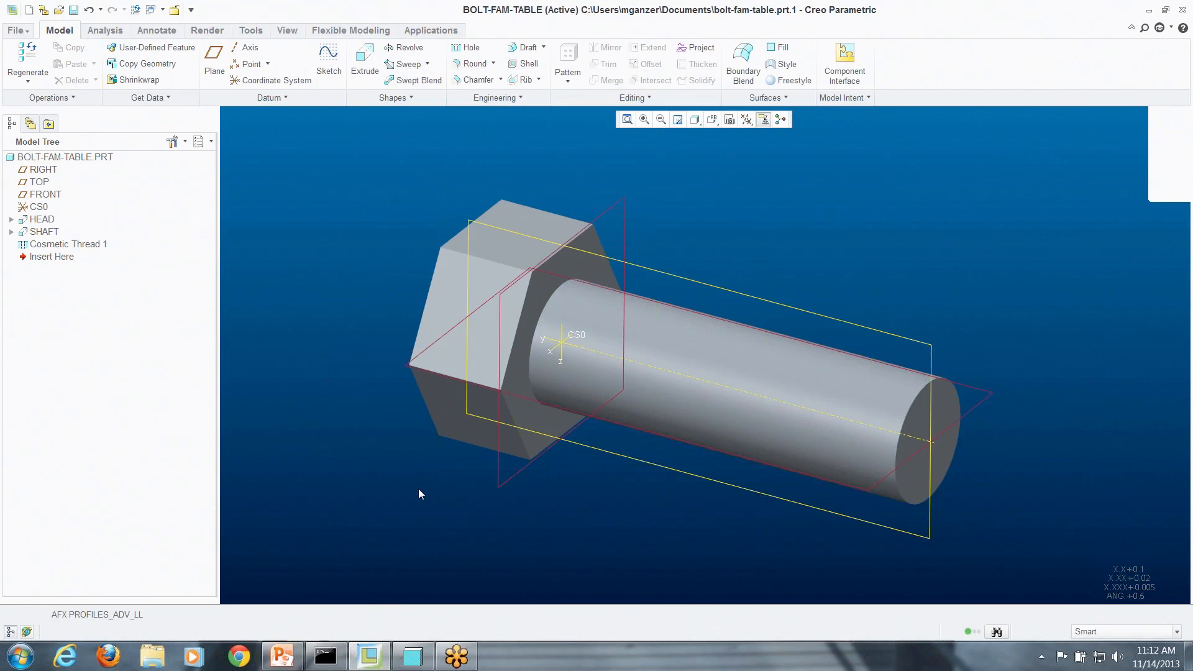
mouse_move(430, 467)
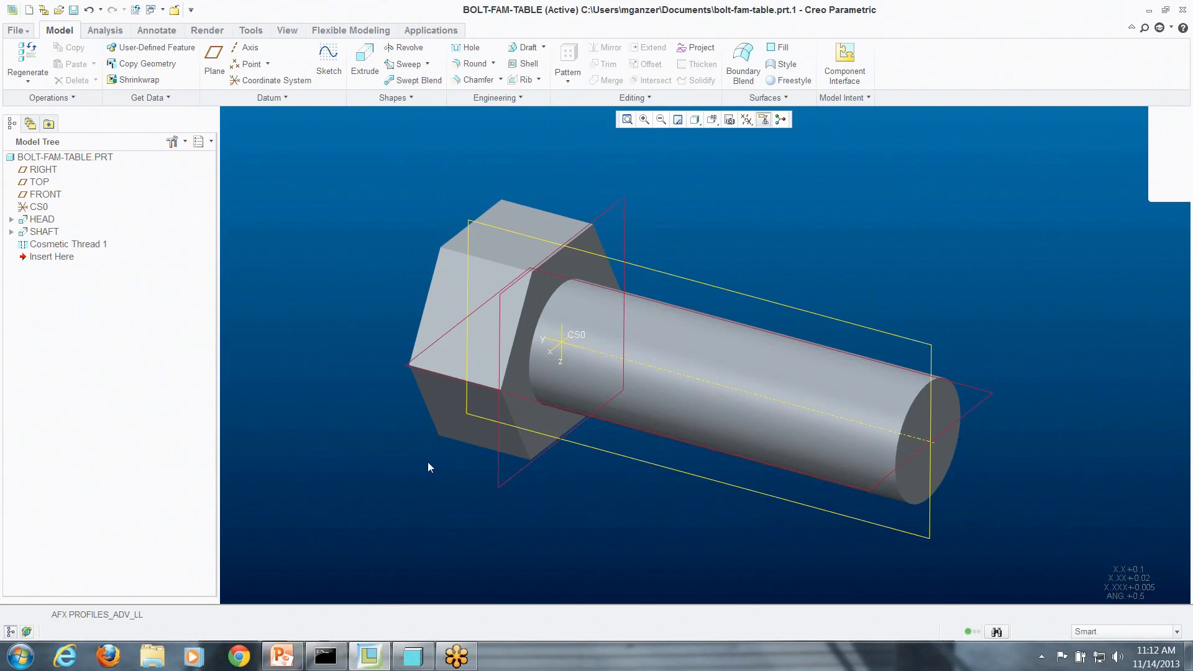
mouse_move(729, 338)
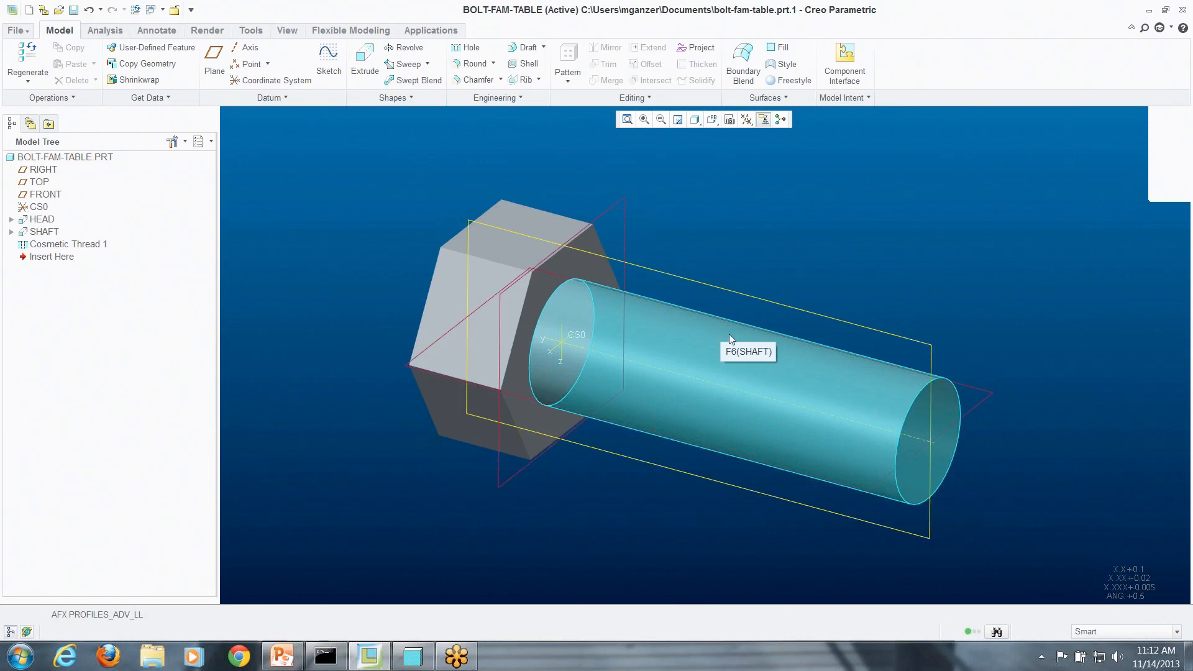